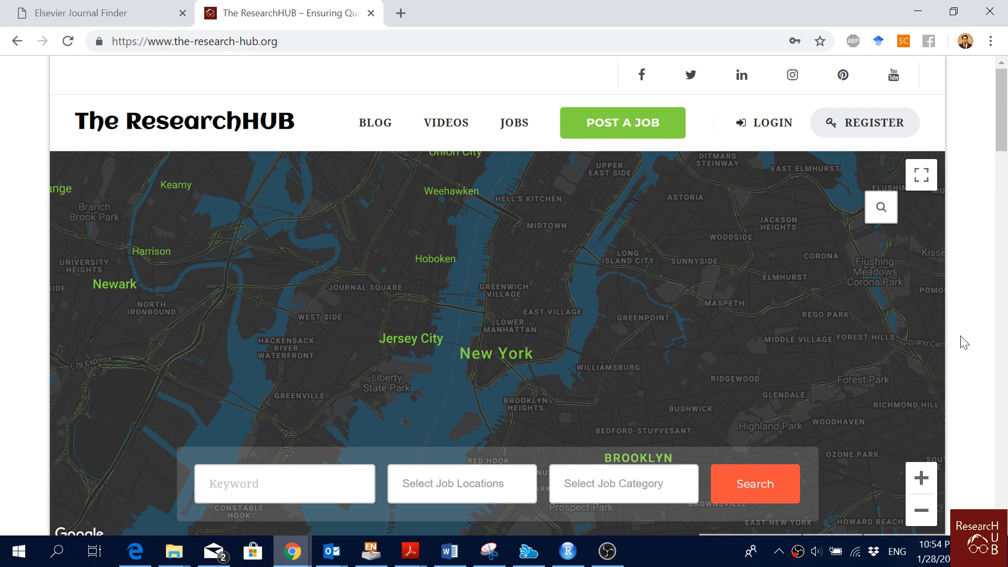
{"action": "mouse_move", "coordinate": [198, 107]}
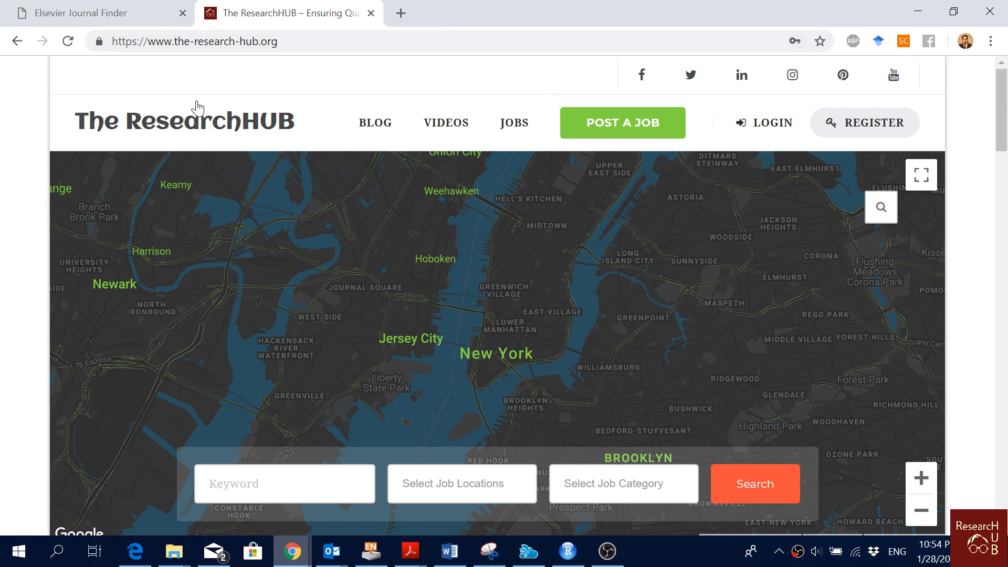
{"action": "mouse_move", "coordinate": [131, 105]}
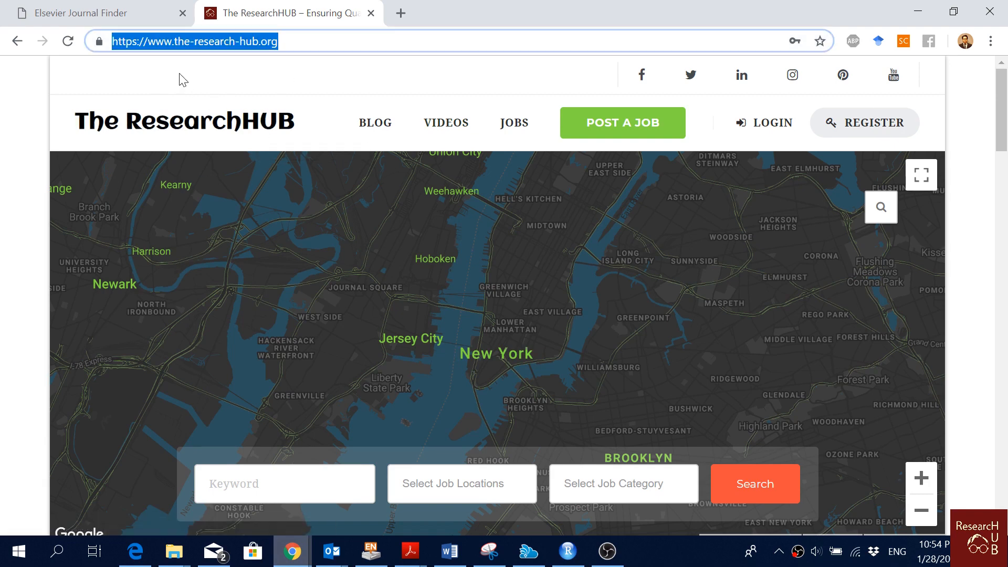
{"action": "mouse_move", "coordinate": [215, 75]}
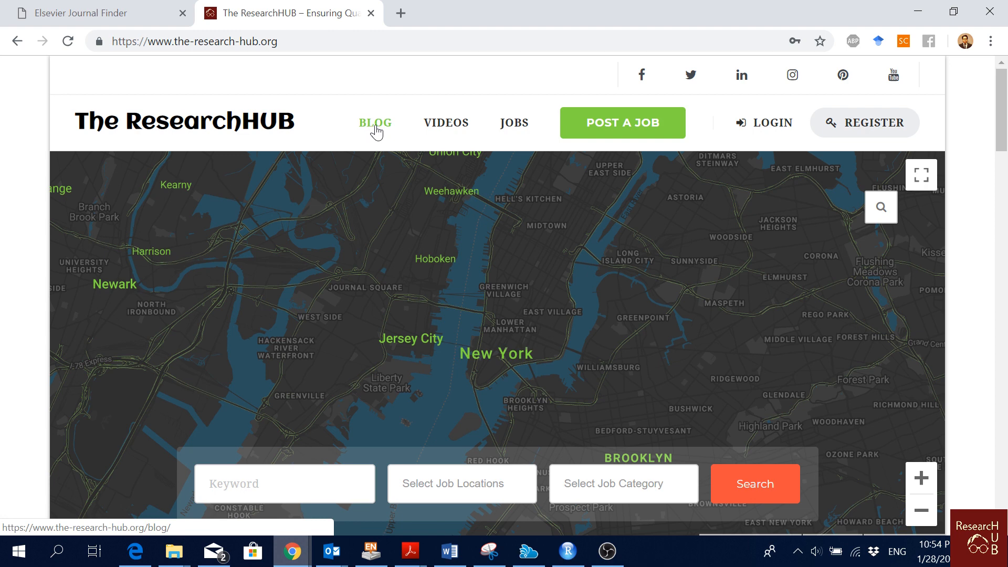
{"action": "mouse_move", "coordinate": [513, 122]}
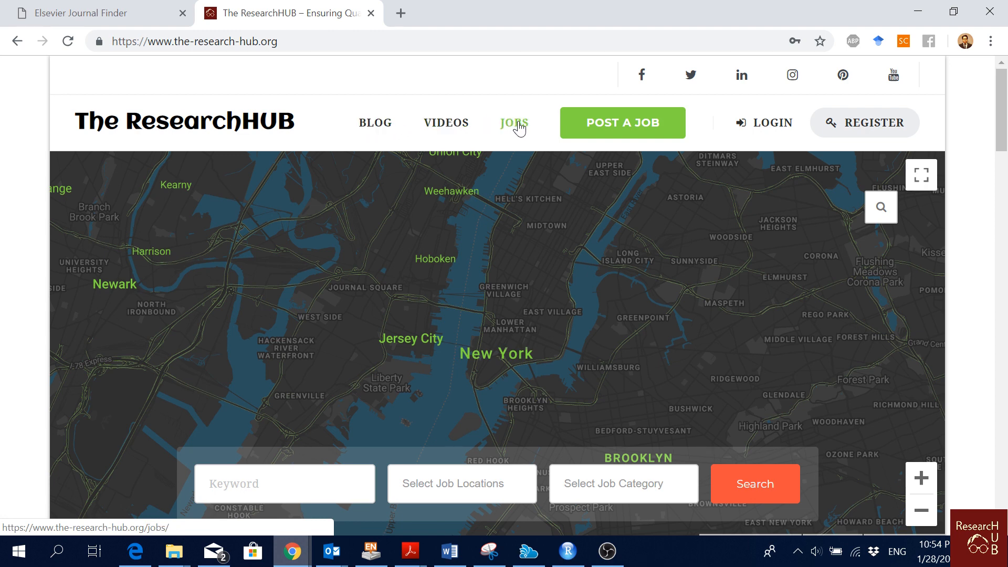
{"action": "mouse_move", "coordinate": [517, 129]}
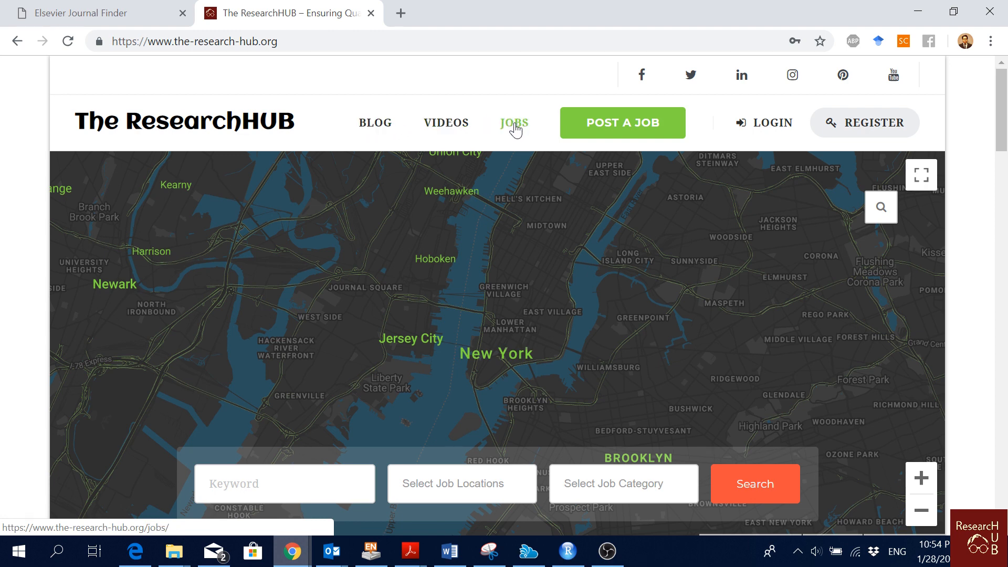
{"action": "mouse_move", "coordinate": [445, 123]}
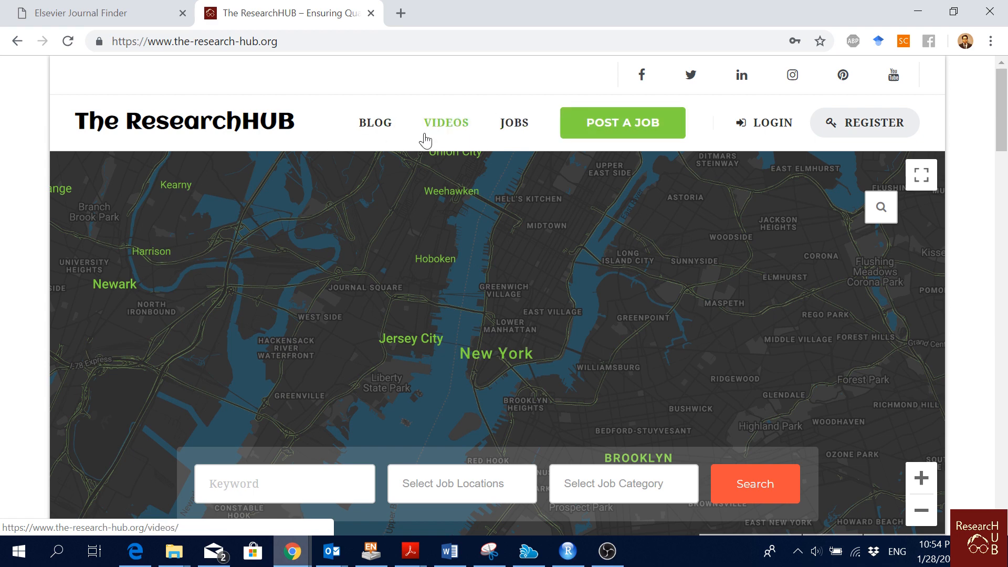
Bring up the Journal Finder tab and focus its address bar and empty title and abstract boxes
{"action": "left_click", "coordinate": [96, 12]}
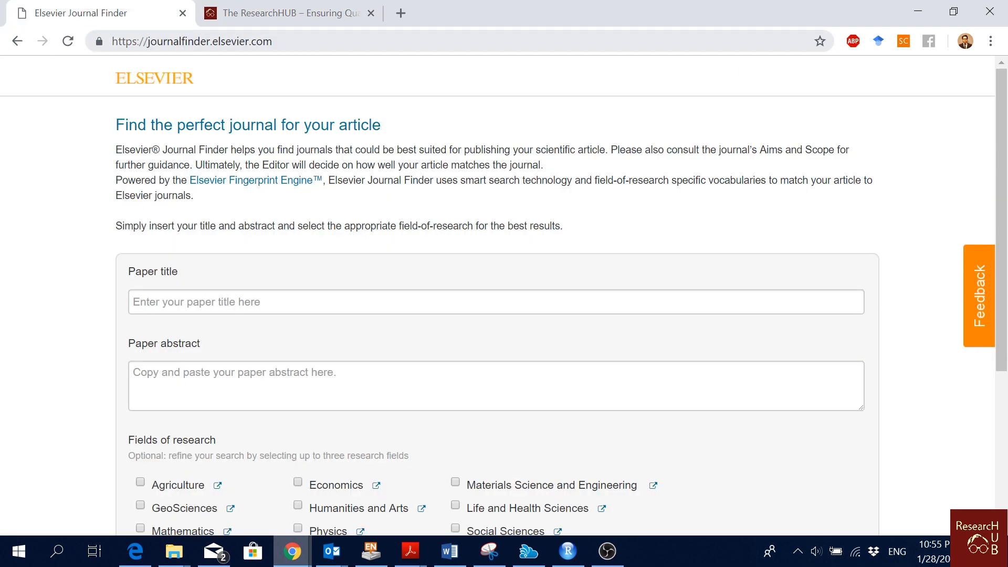
{"action": "mouse_move", "coordinate": [302, 58]}
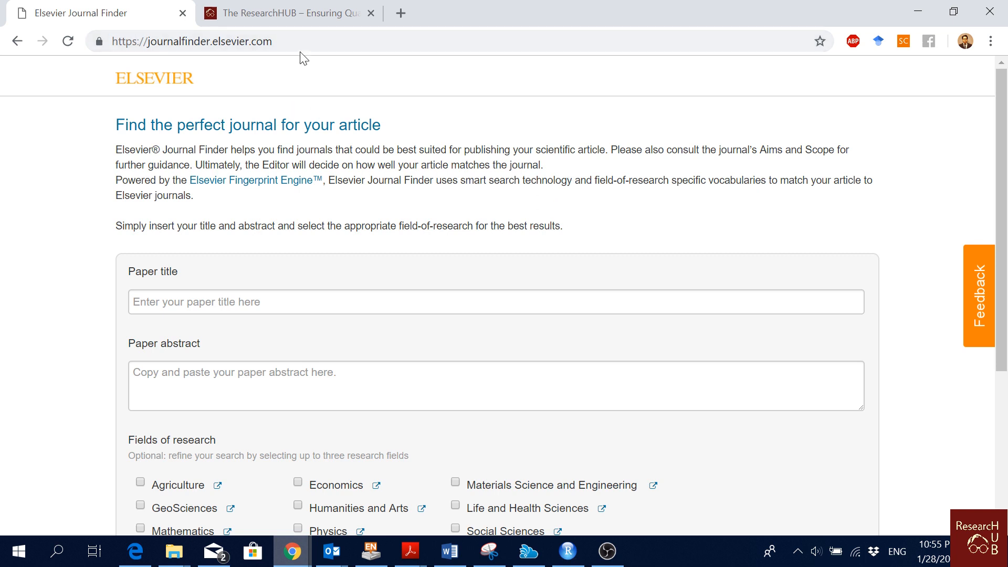
{"action": "left_click", "coordinate": [193, 40]}
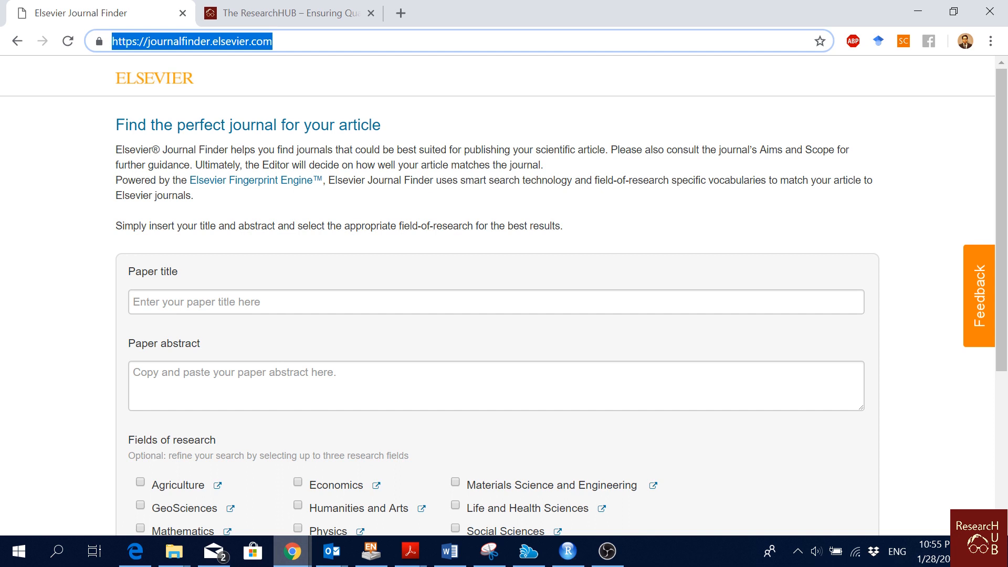
{"action": "left_click", "coordinate": [495, 302]}
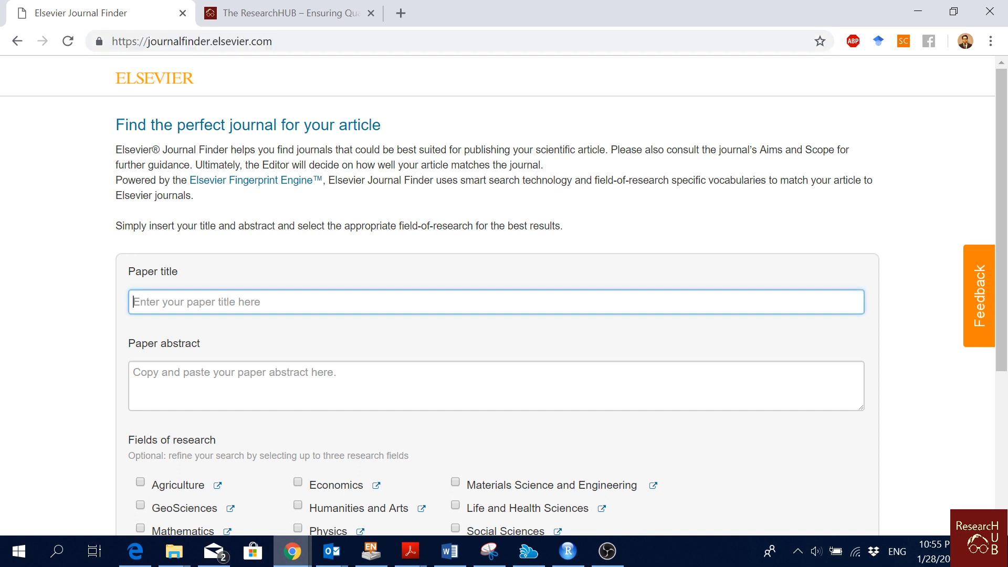
{"action": "left_click", "coordinate": [495, 386]}
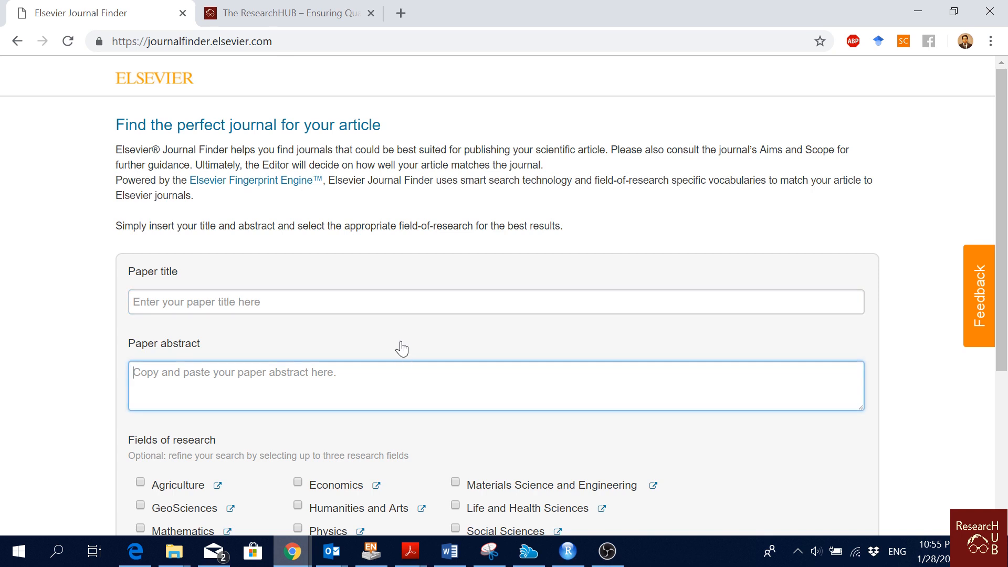
{"action": "mouse_move", "coordinate": [279, 62]}
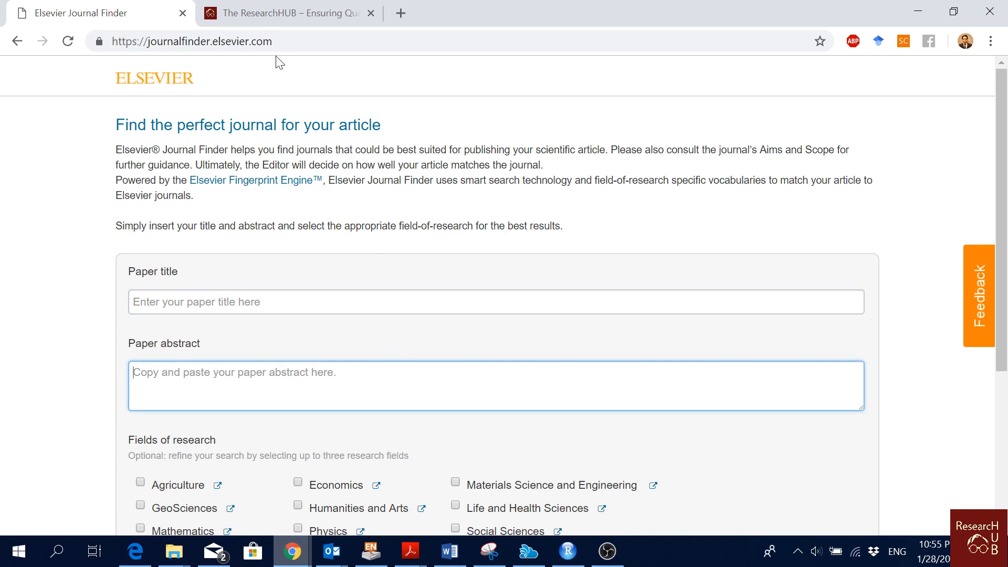
{"action": "left_click", "coordinate": [191, 41]}
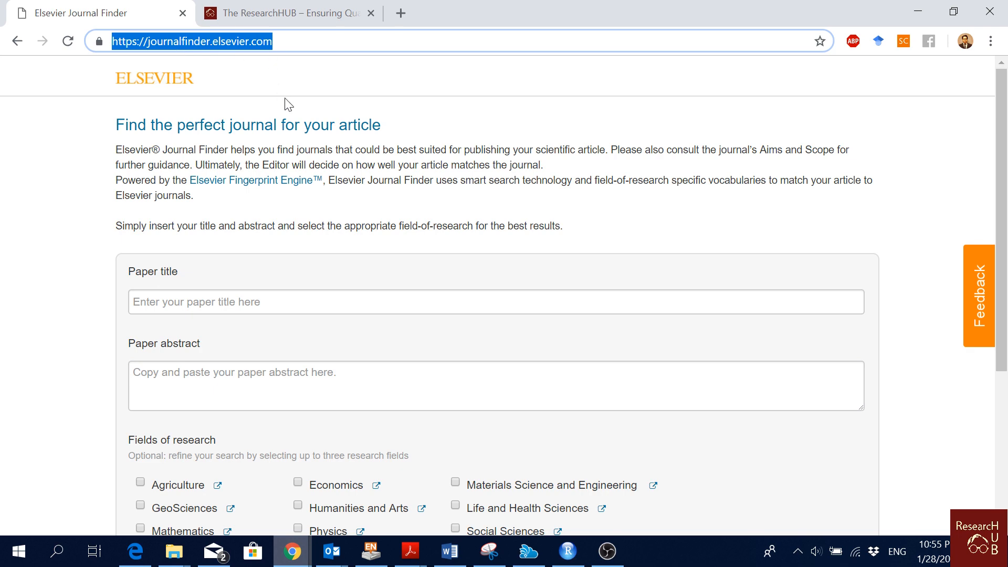
Copy the container freight forecasting manuscript's title from Word into the Paper title field
{"action": "left_click", "coordinate": [495, 302]}
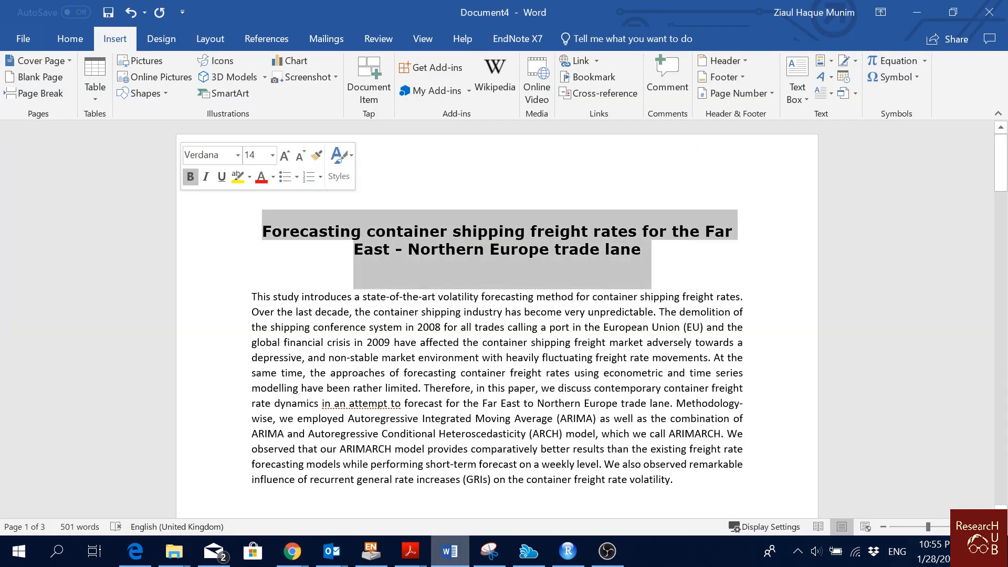
{"action": "left_click", "coordinate": [292, 552]}
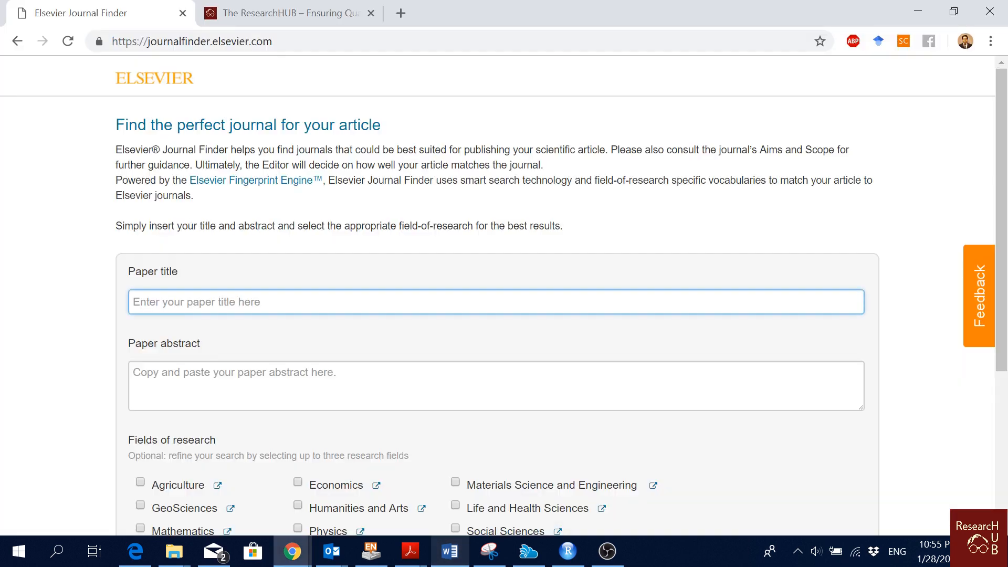
{"action": "left_click", "coordinate": [449, 551]}
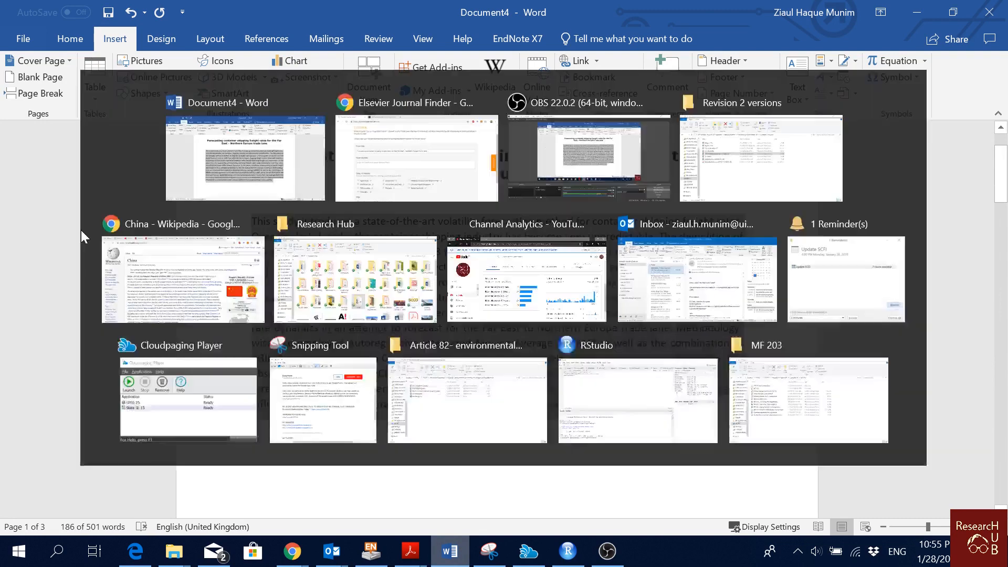
Add the abstract and run FIND JOURNAL for the container freight forecasting paper
{"action": "left_click", "coordinate": [416, 157]}
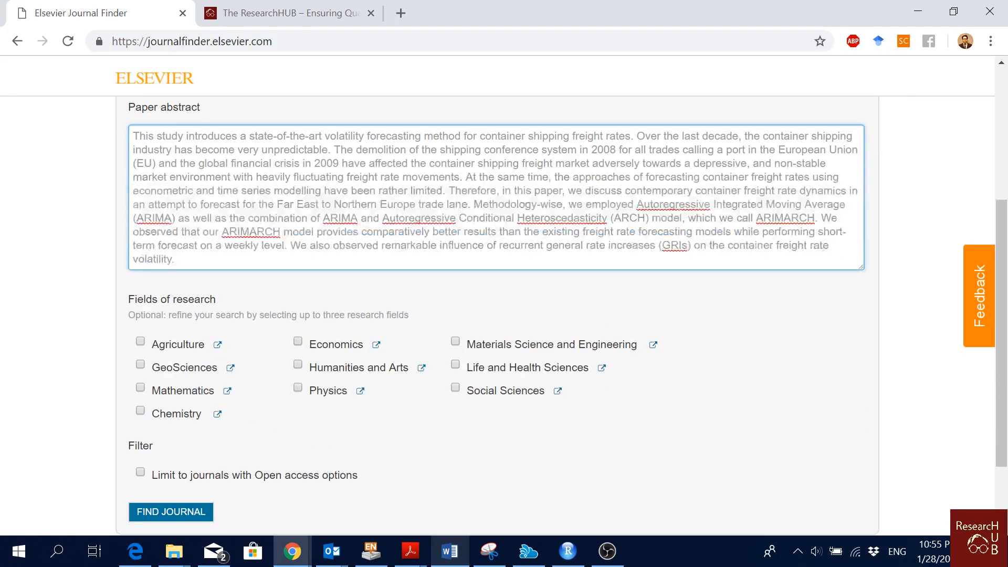
{"action": "left_click", "coordinate": [170, 410]}
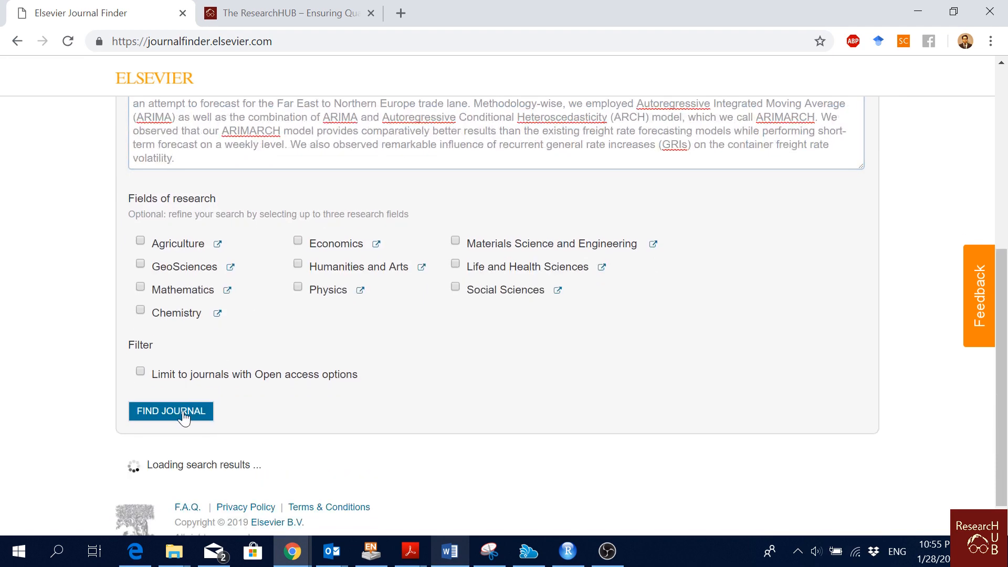
{"action": "left_click", "coordinate": [170, 411]}
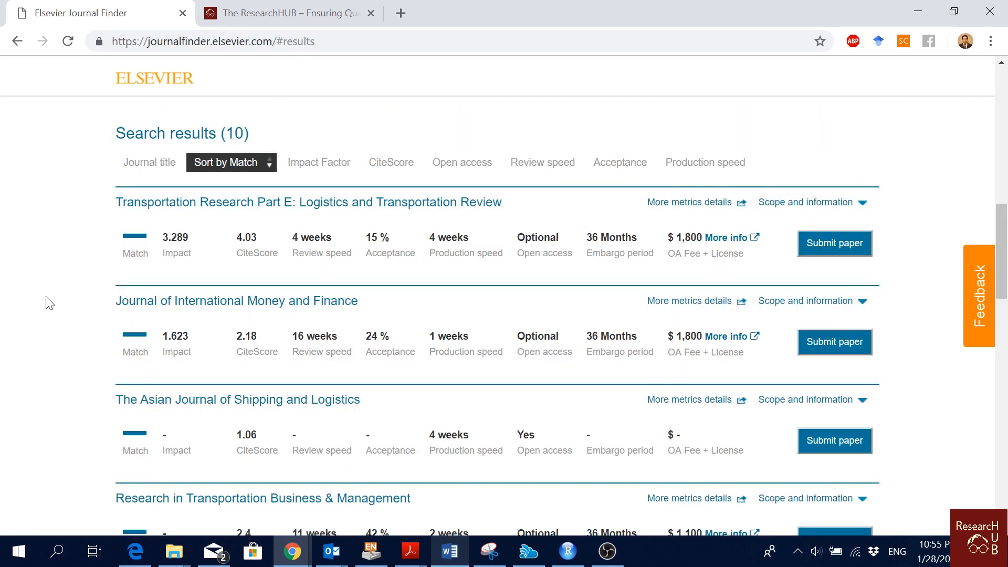
{"action": "mouse_move", "coordinate": [133, 246]}
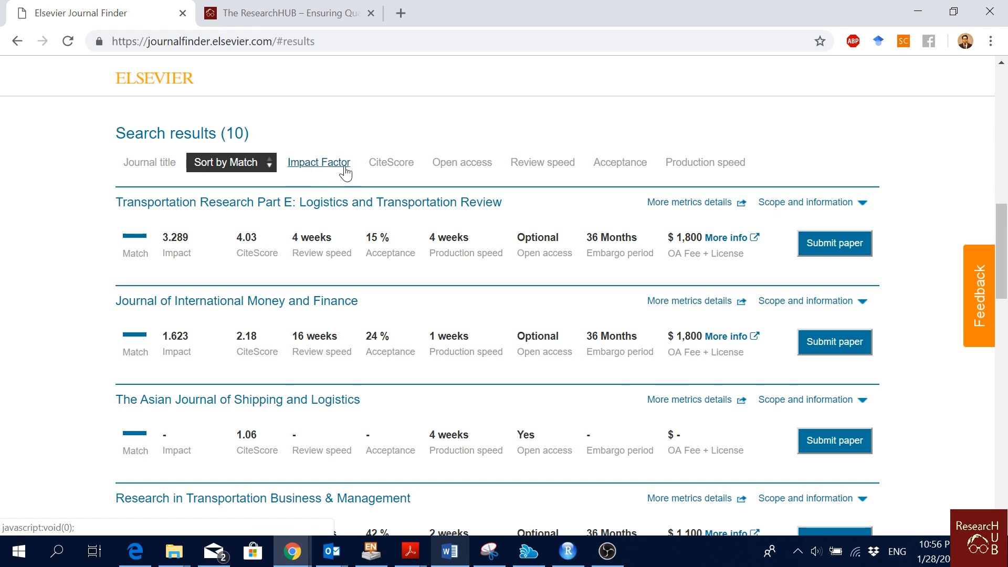
Sort the ten suggestions by impact factor both ways, return to match order, and browse them
{"action": "left_click", "coordinate": [318, 162]}
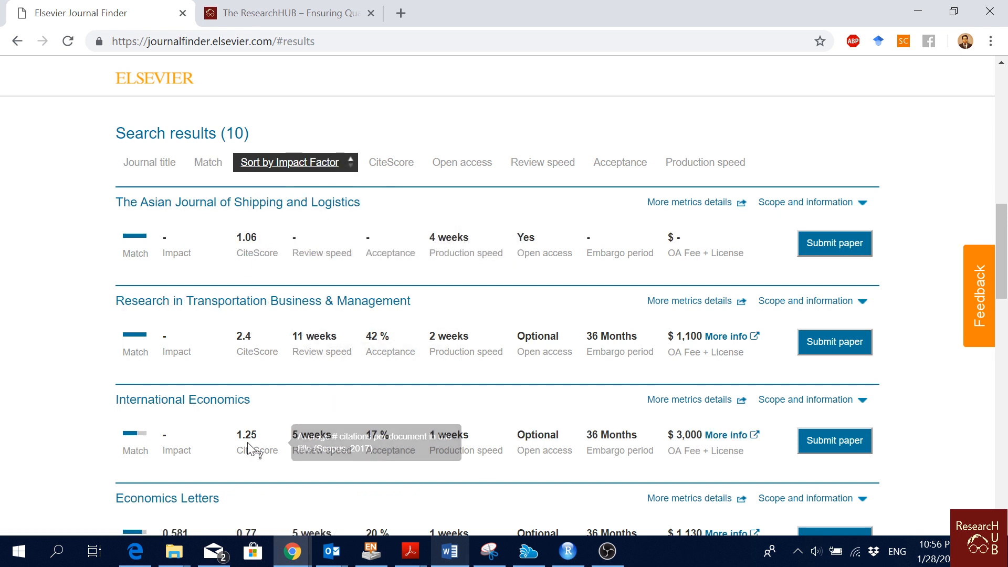
{"action": "left_click", "coordinate": [289, 162]}
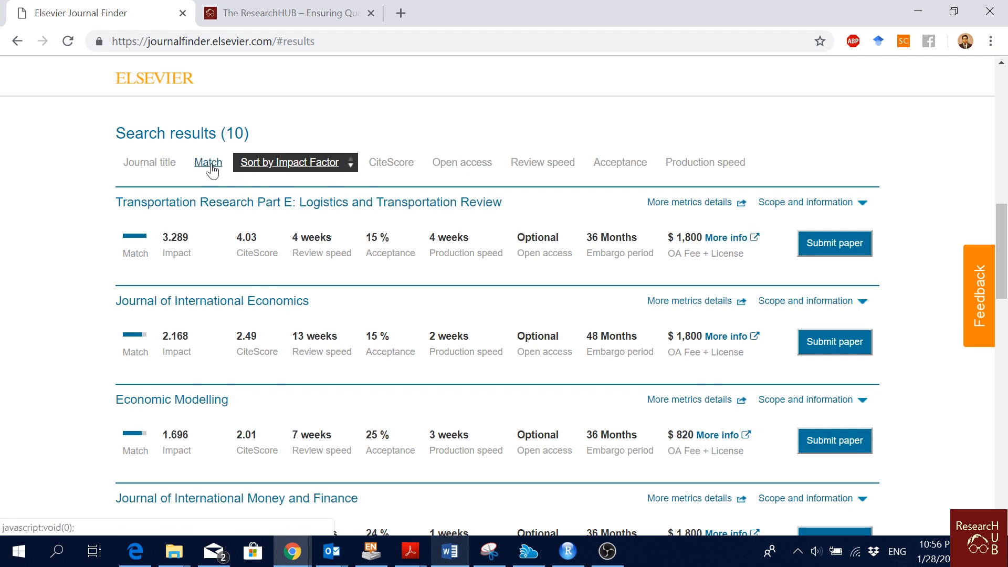
{"action": "left_click", "coordinate": [207, 162]}
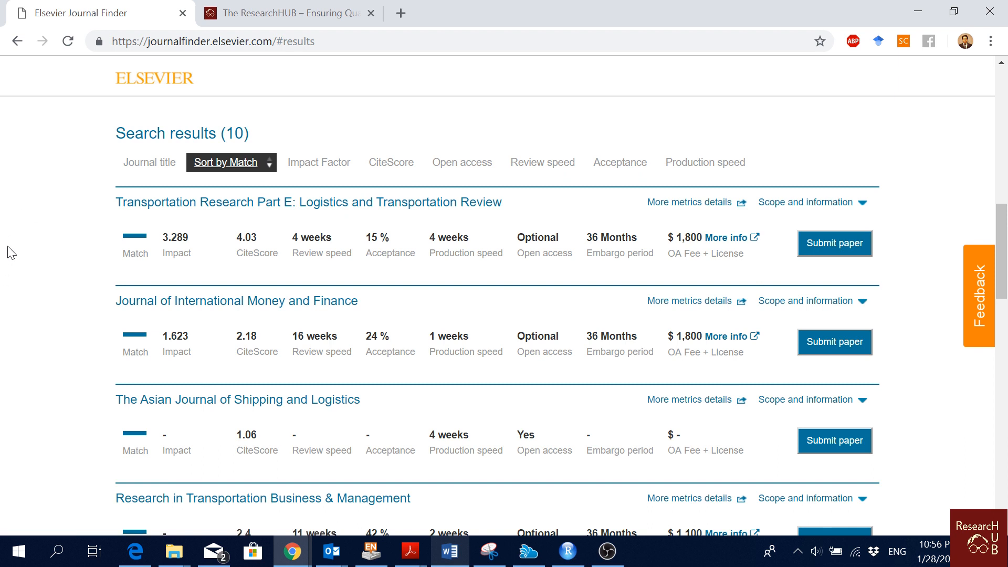
{"action": "mouse_move", "coordinate": [264, 208]}
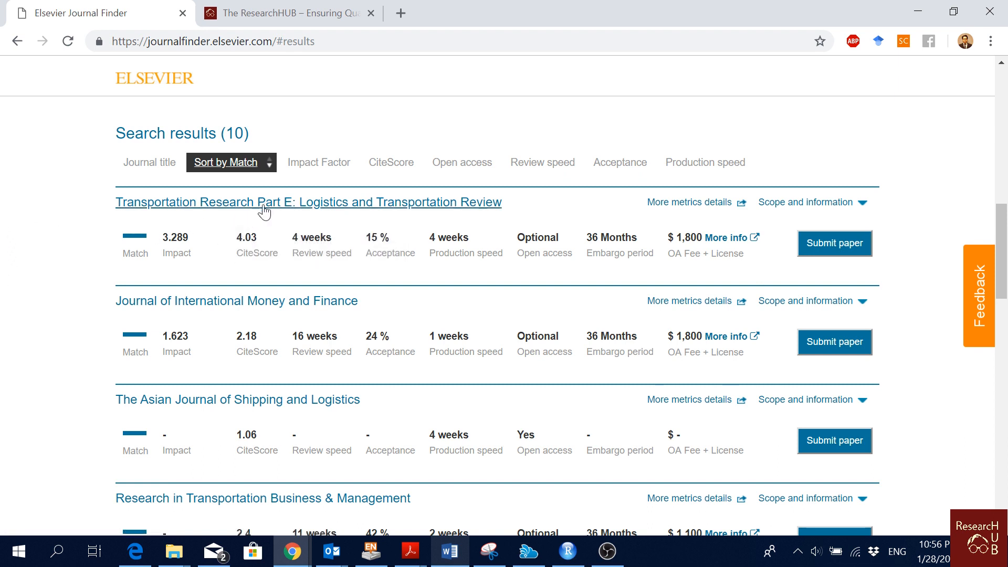
{"action": "scroll", "scroll_direction": "down", "scroll_amount": 3}
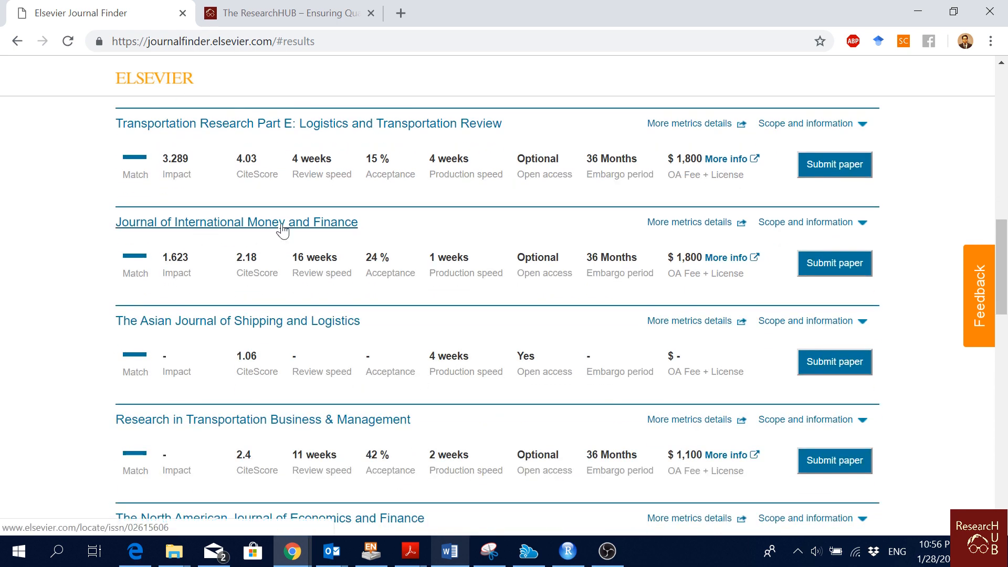
{"action": "mouse_move", "coordinate": [24, 365]}
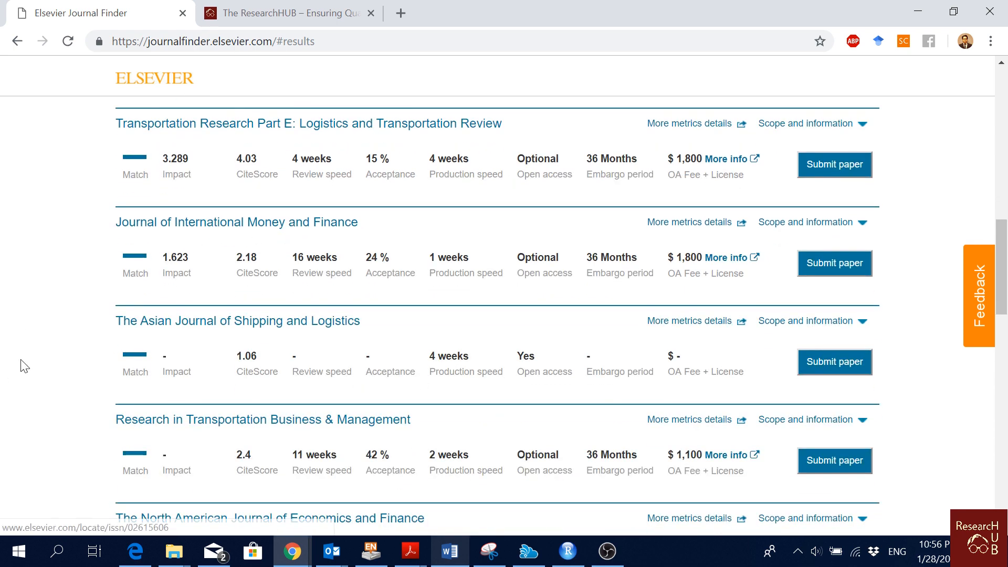
{"action": "scroll", "scroll_direction": "down", "scroll_amount": 3}
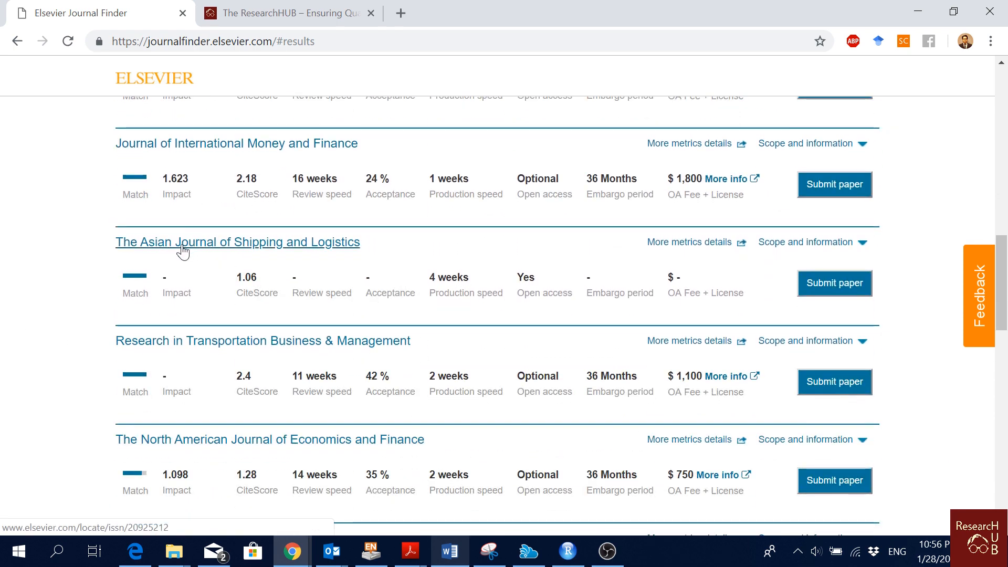
{"action": "scroll", "scroll_direction": "down", "scroll_amount": 3}
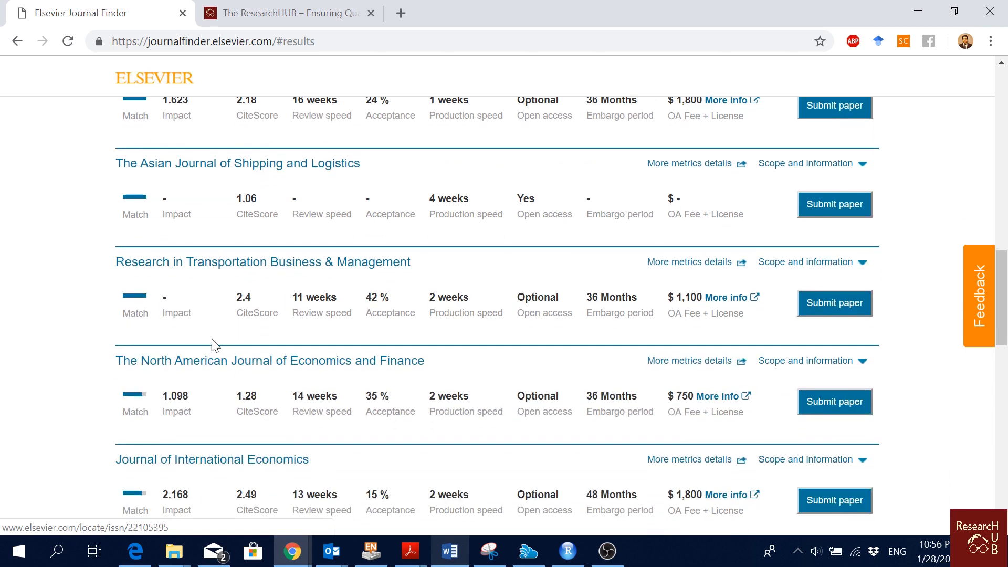
{"action": "scroll", "scroll_direction": "down", "scroll_amount": 3}
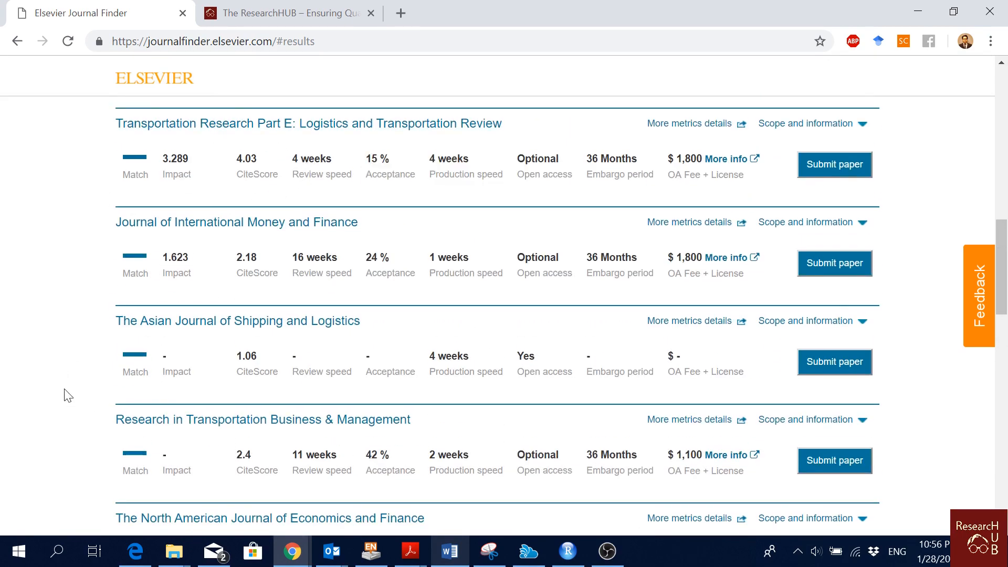
{"action": "scroll", "scroll_direction": "up", "scroll_amount": 3}
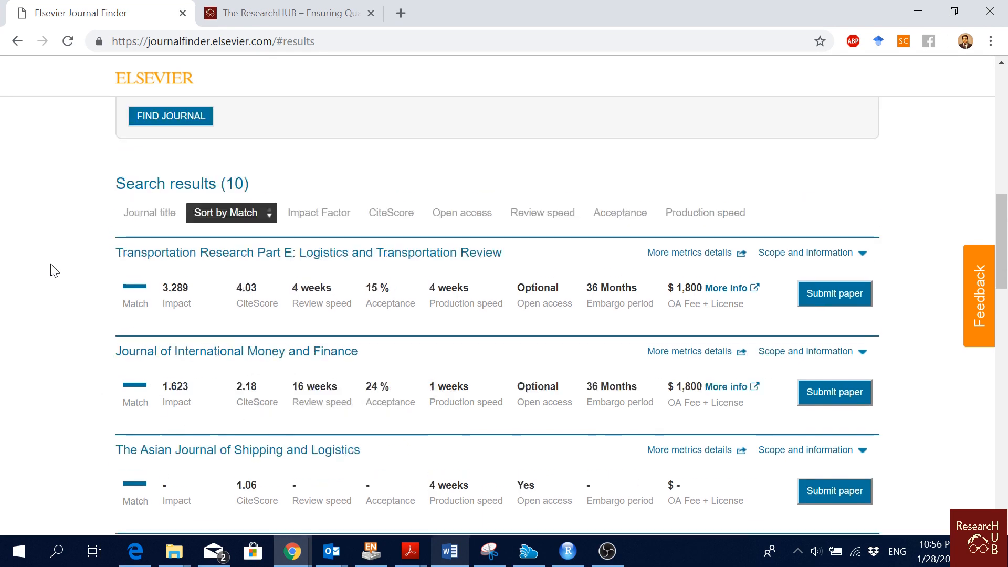
Restrict research fields to Economics and Social Sciences and browse the refreshed journal list
{"action": "scroll", "scroll_direction": "up", "scroll_amount": 3}
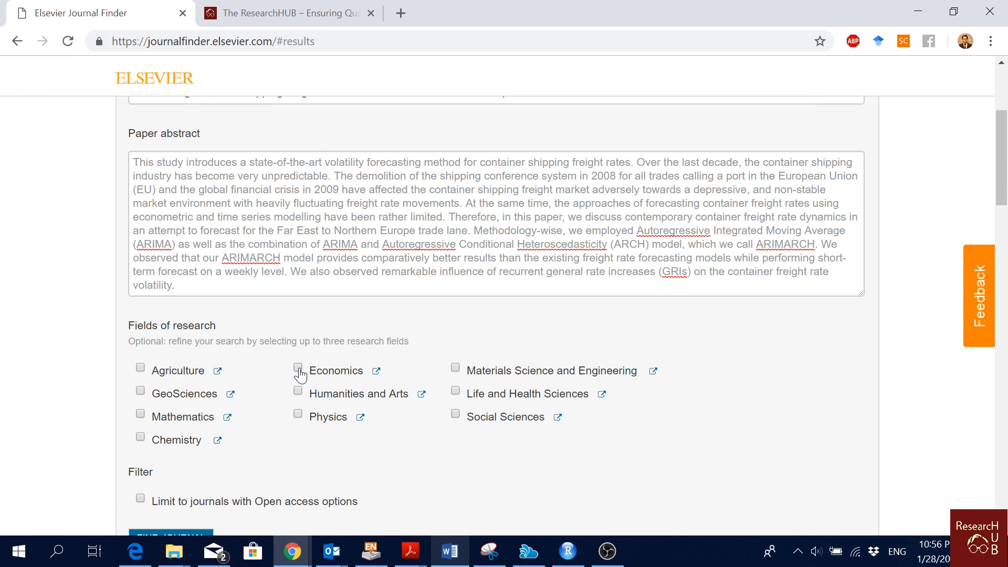
{"action": "mouse_move", "coordinate": [302, 379]}
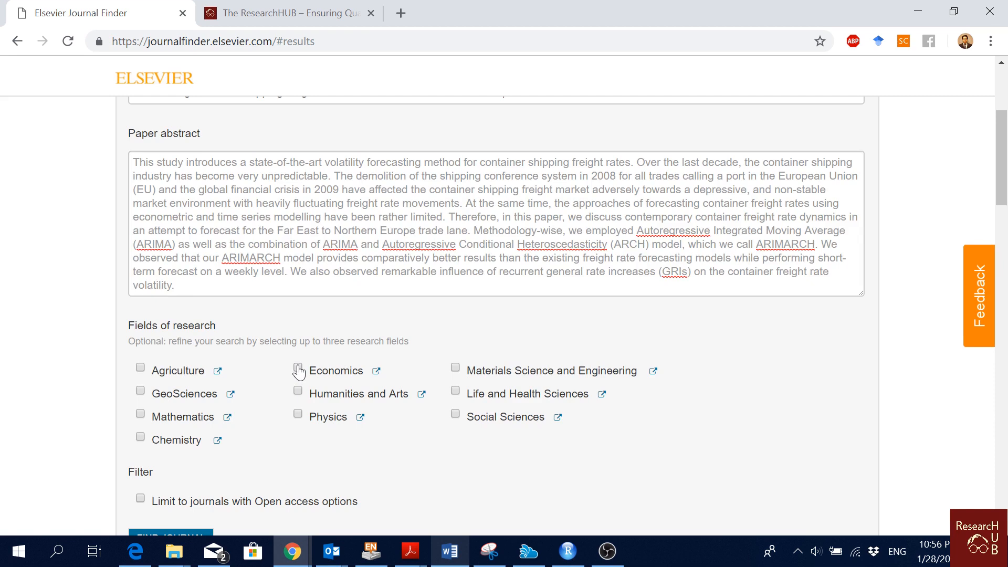
{"action": "mouse_move", "coordinate": [300, 371]}
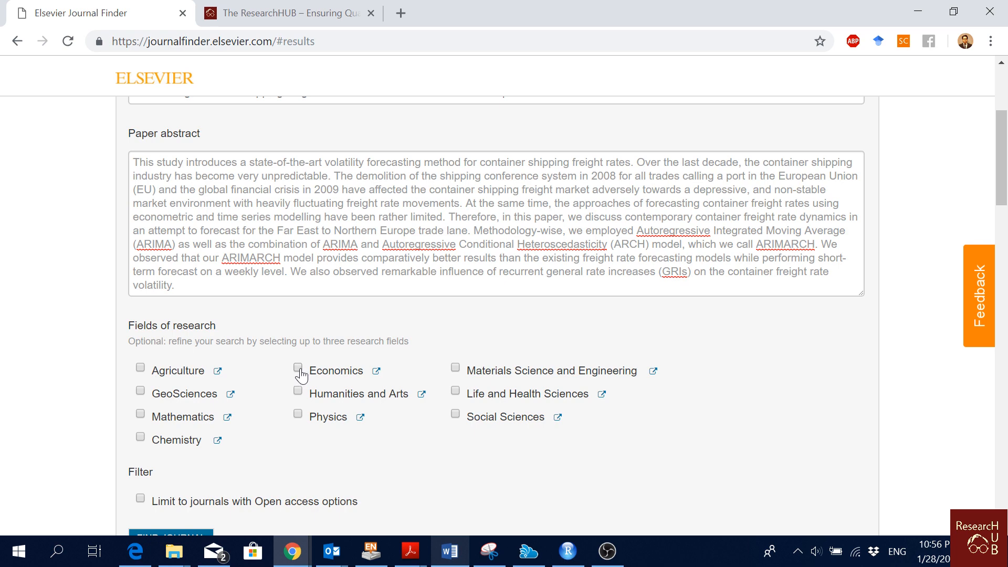
{"action": "left_click", "coordinate": [298, 366]}
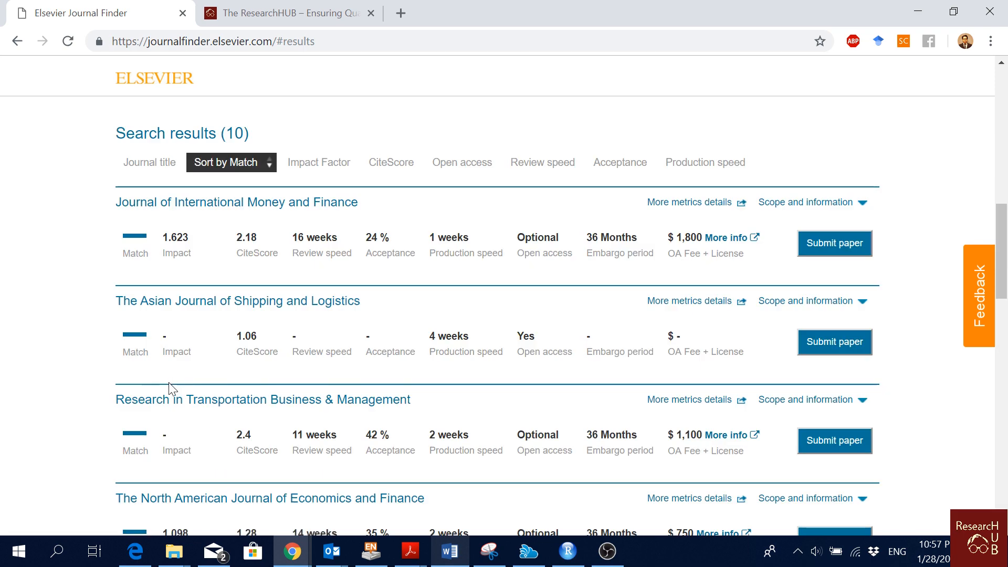
{"action": "scroll", "scroll_direction": "down", "scroll_amount": 3}
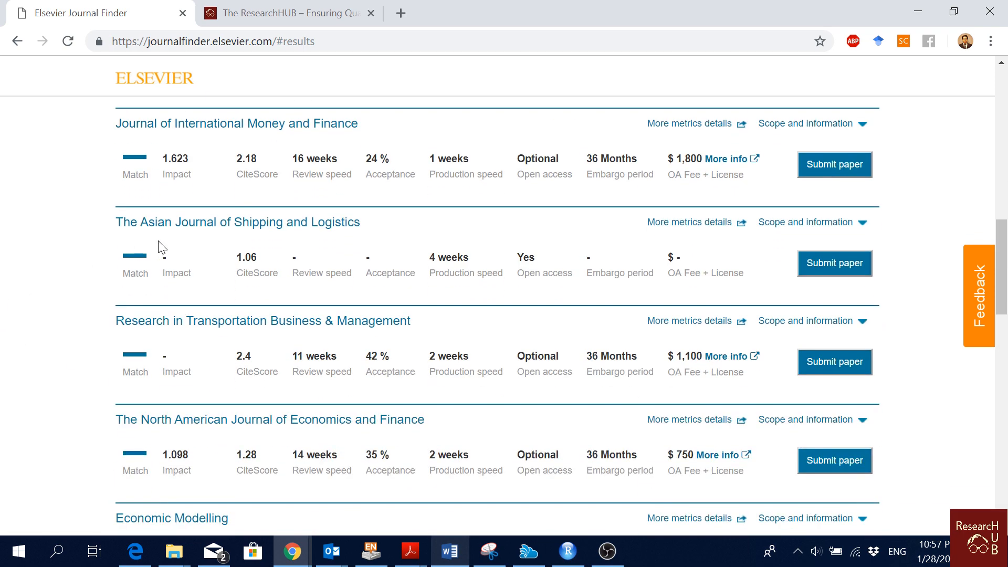
{"action": "mouse_move", "coordinate": [122, 204]}
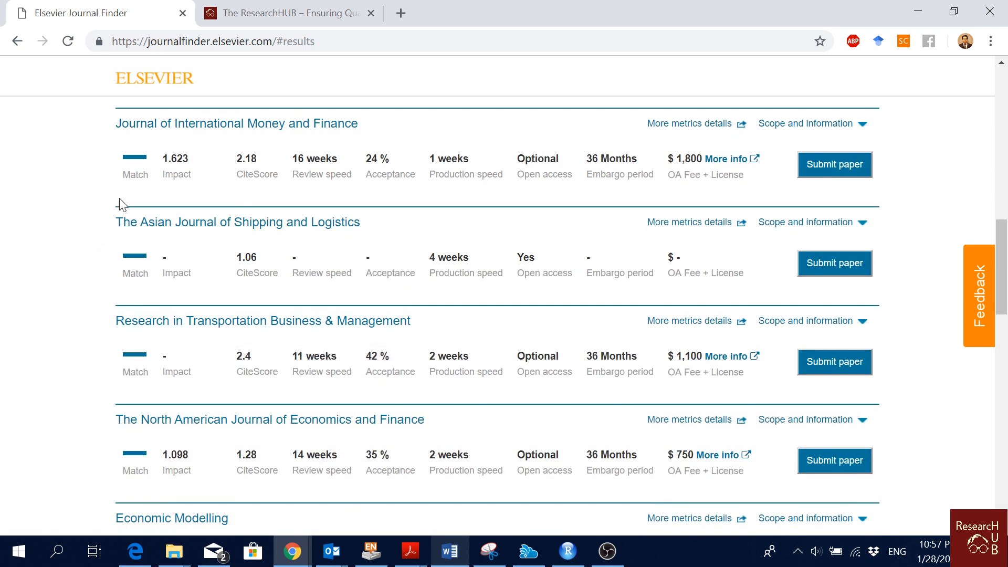
{"action": "scroll", "scroll_direction": "down", "scroll_amount": 3}
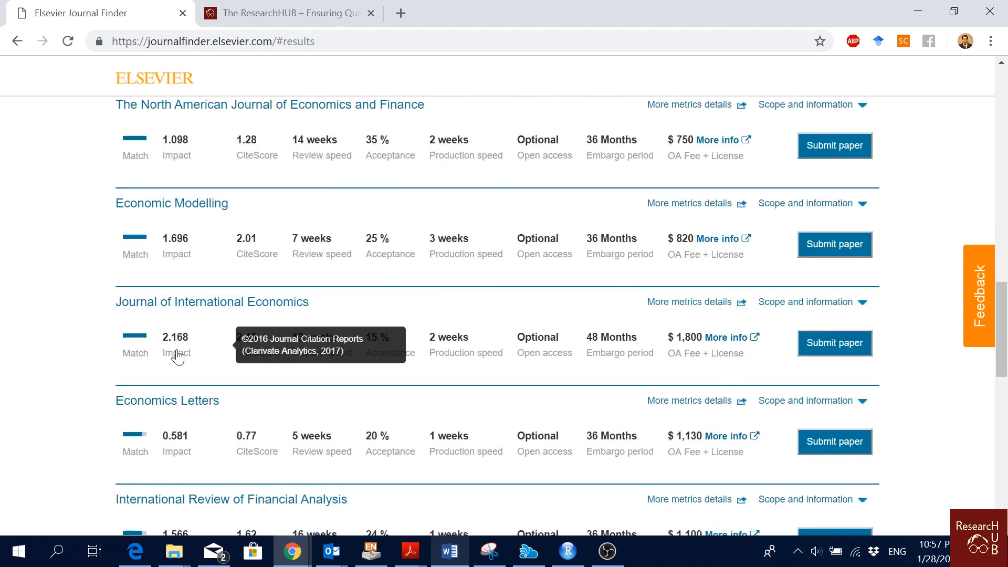
{"action": "scroll", "scroll_direction": "down", "scroll_amount": 3}
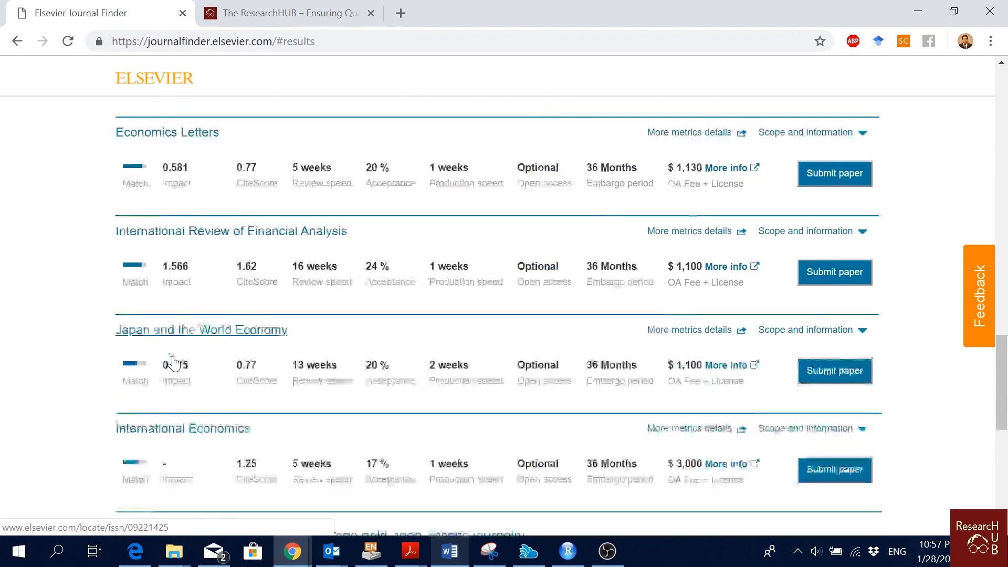
{"action": "scroll", "scroll_direction": "down", "scroll_amount": 3}
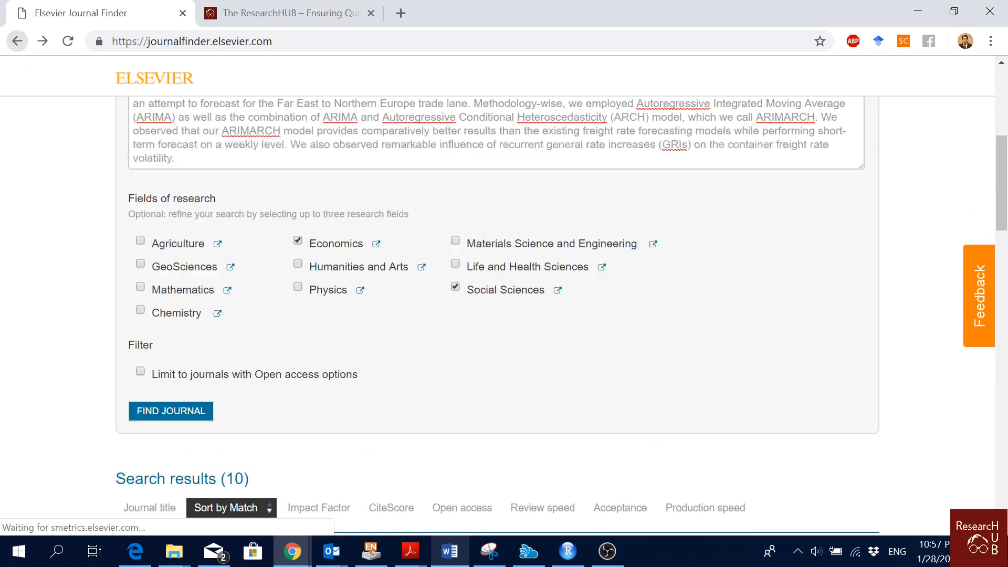
Add the open-access-options filter, rerun the search, and scroll through the ten journals
{"action": "left_click", "coordinate": [140, 372]}
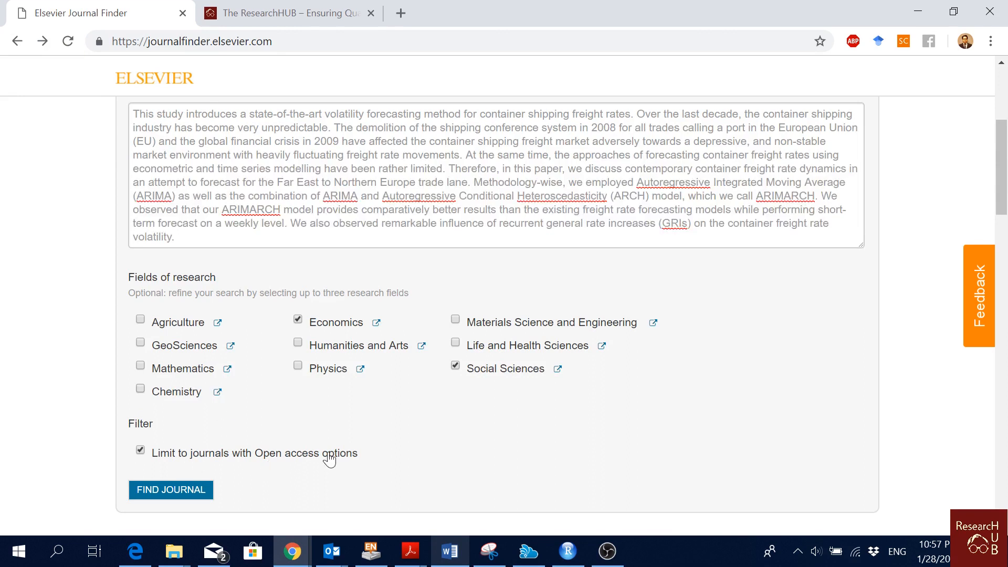
{"action": "mouse_move", "coordinate": [220, 462]}
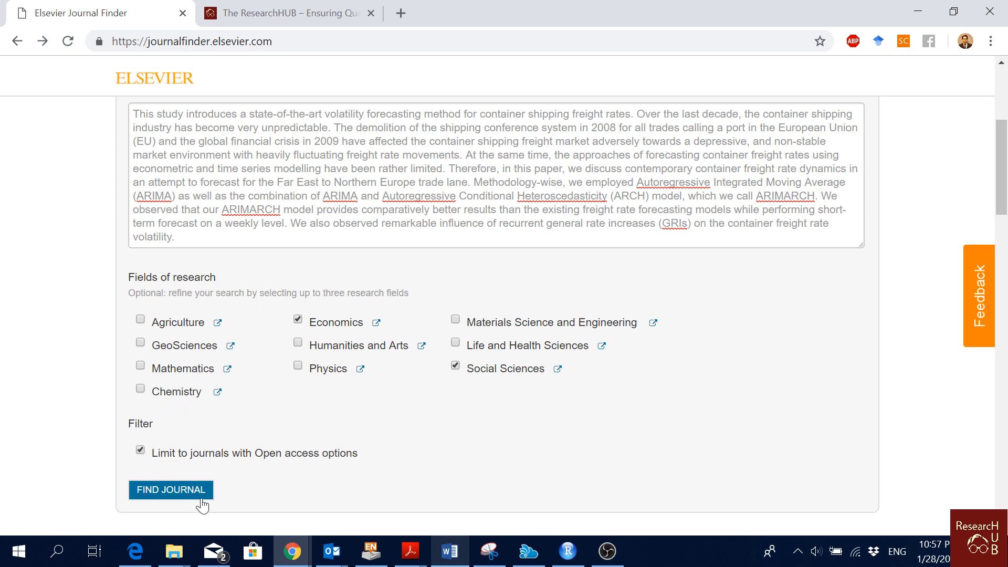
{"action": "left_click", "coordinate": [170, 490]}
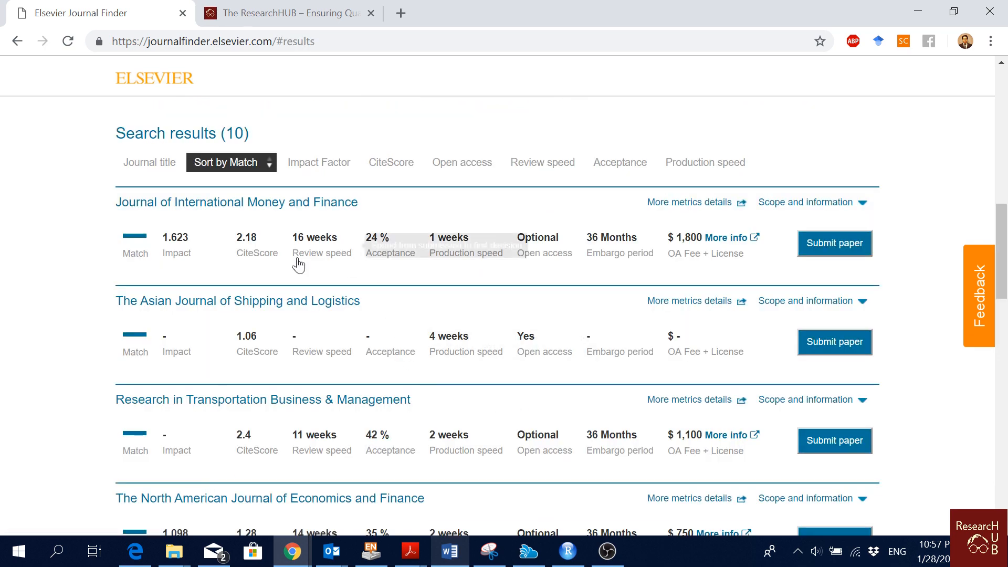
{"action": "scroll", "scroll_direction": "down", "scroll_amount": 3}
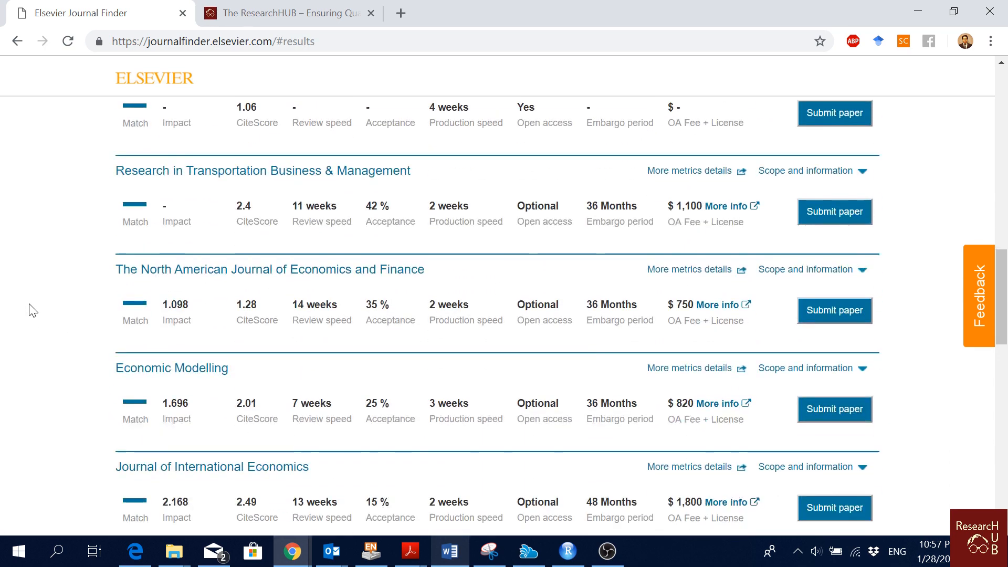
{"action": "scroll", "scroll_direction": "down", "scroll_amount": 3}
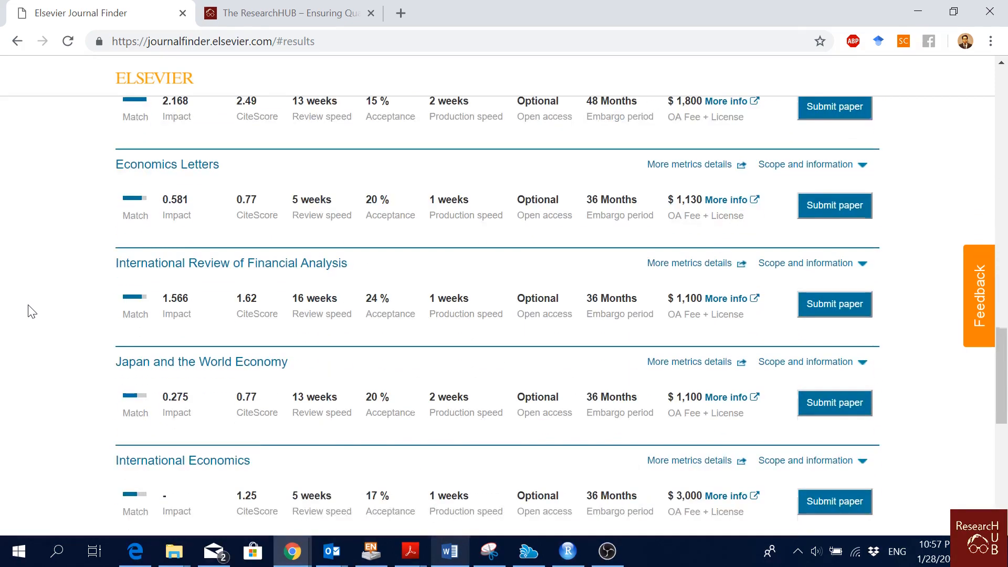
{"action": "scroll", "scroll_direction": "down", "scroll_amount": 3}
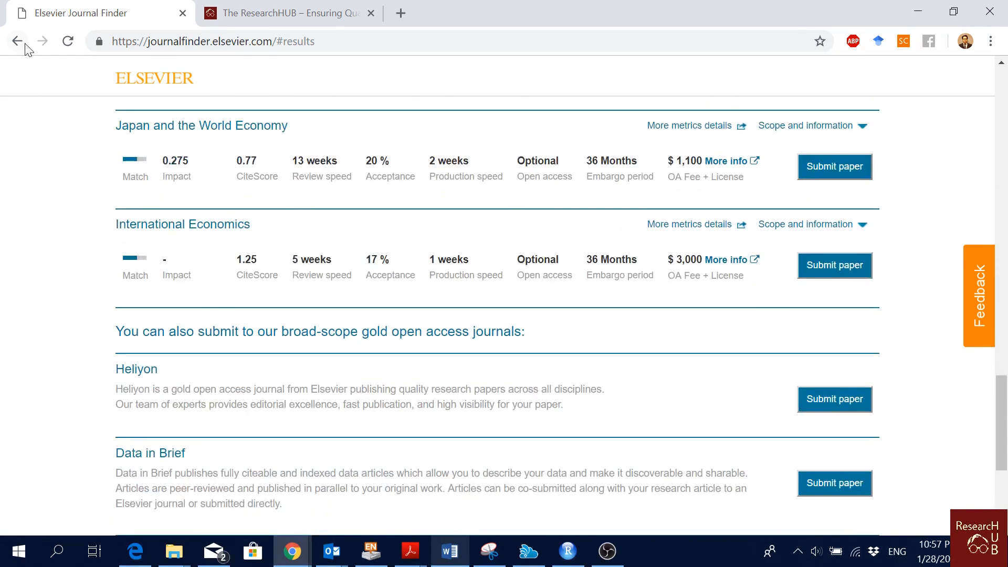
Enter the seaport competitiveness paper, clear fields and the open-access filter, and search again
{"action": "left_click", "coordinate": [17, 40]}
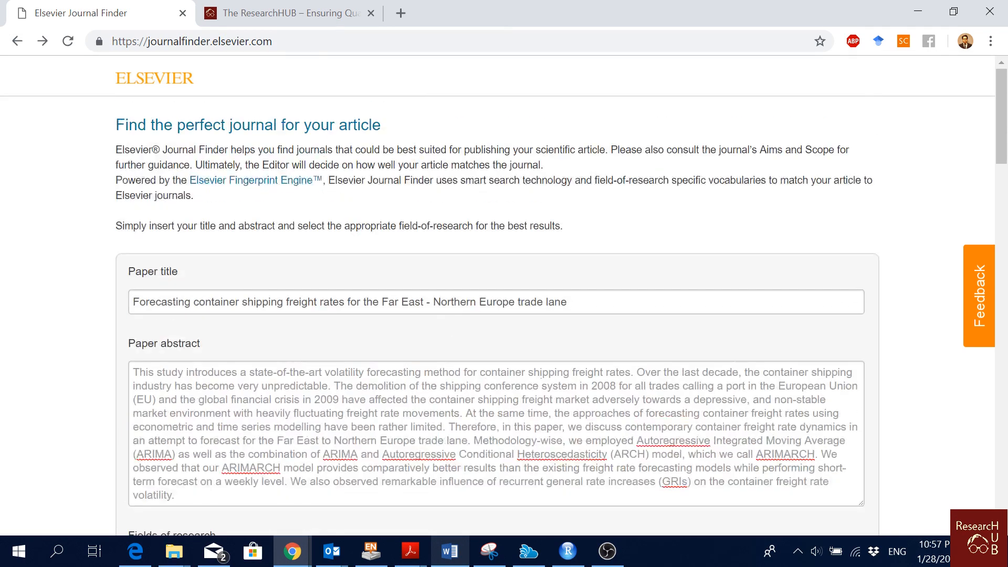
{"action": "left_click", "coordinate": [448, 551]}
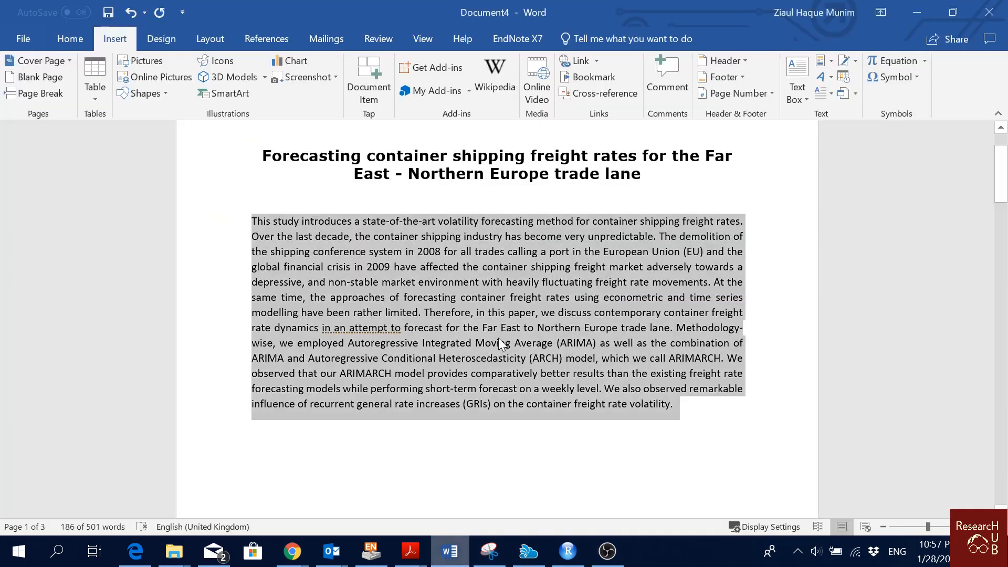
{"action": "scroll", "scroll_direction": "down", "scroll_amount": 3}
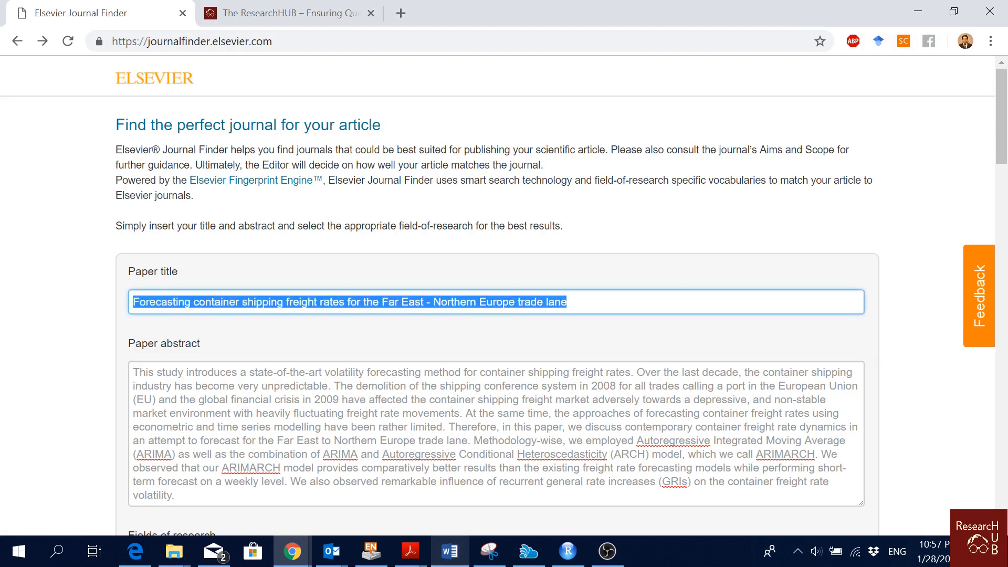
{"action": "left_click", "coordinate": [449, 551]}
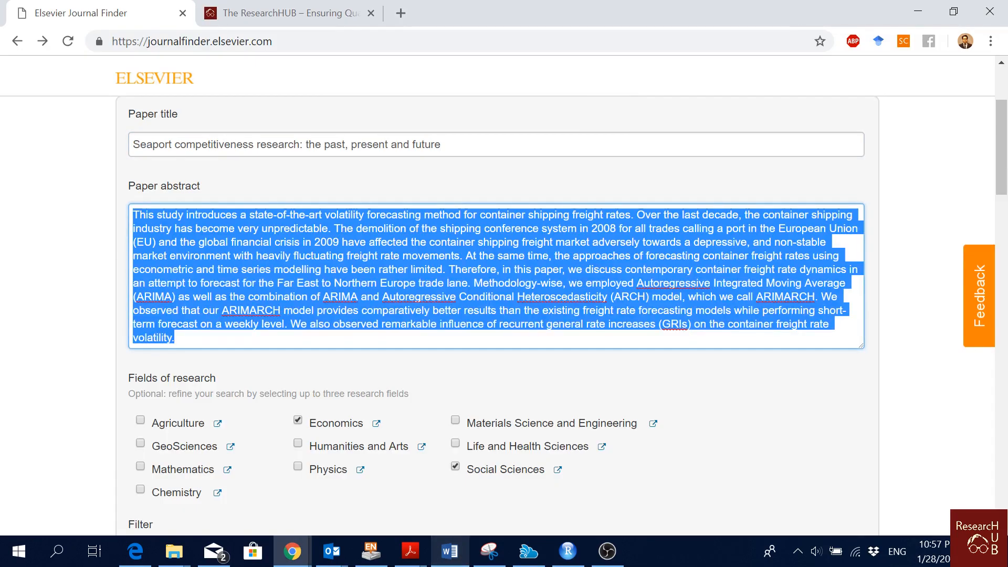
{"action": "scroll", "scroll_direction": "down", "scroll_amount": 3}
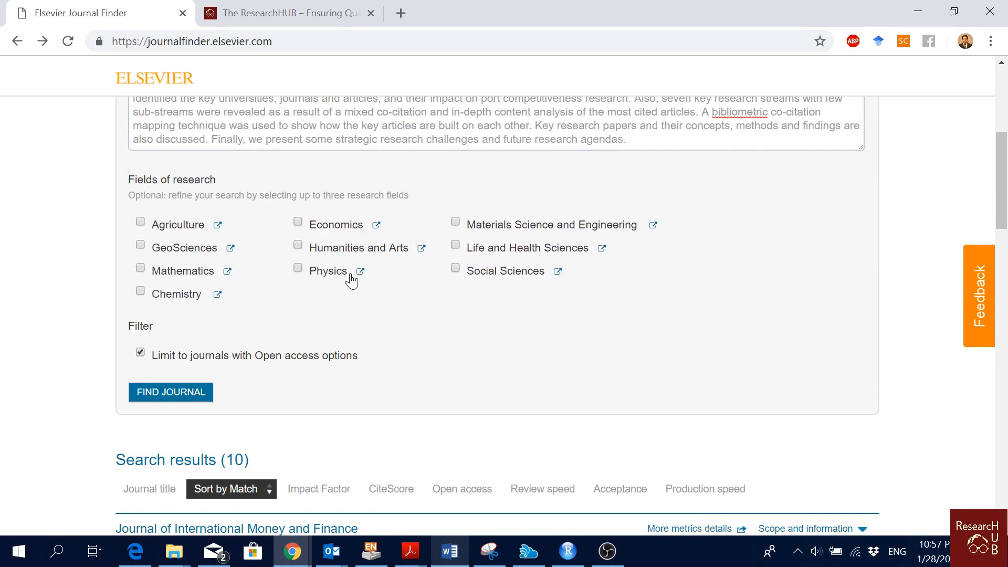
{"action": "left_click", "coordinate": [170, 392]}
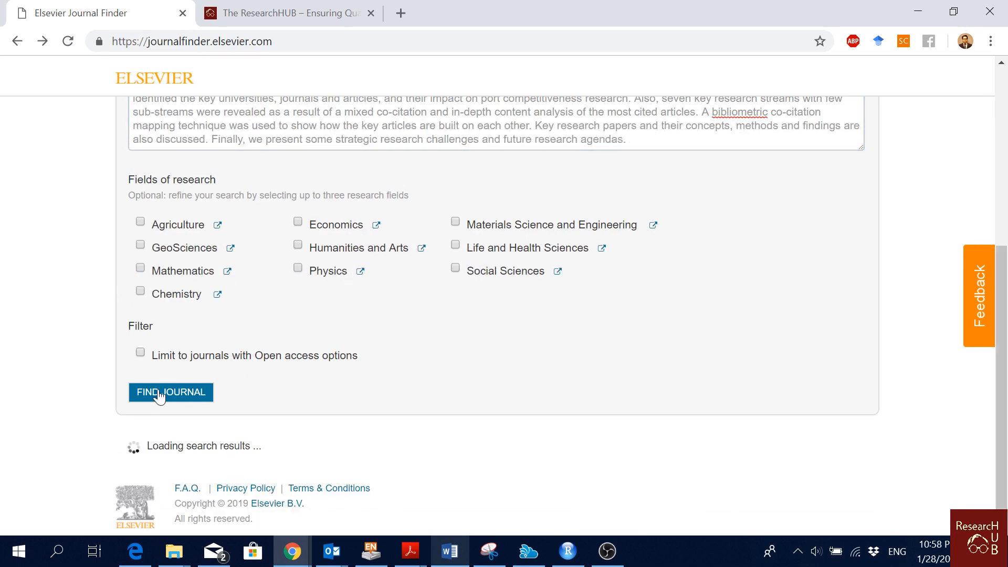
{"action": "left_click", "coordinate": [170, 392]}
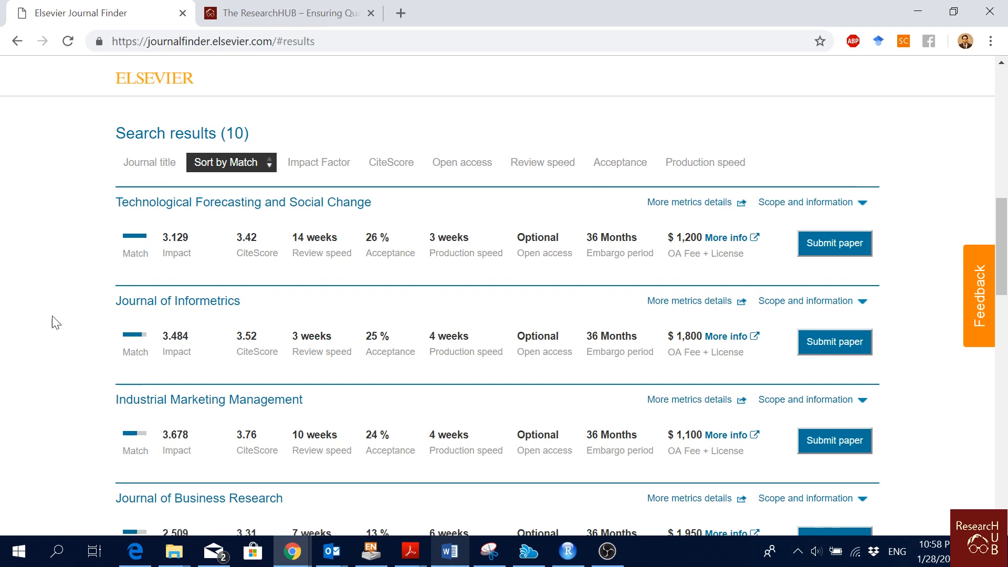
{"action": "mouse_move", "coordinate": [29, 289]}
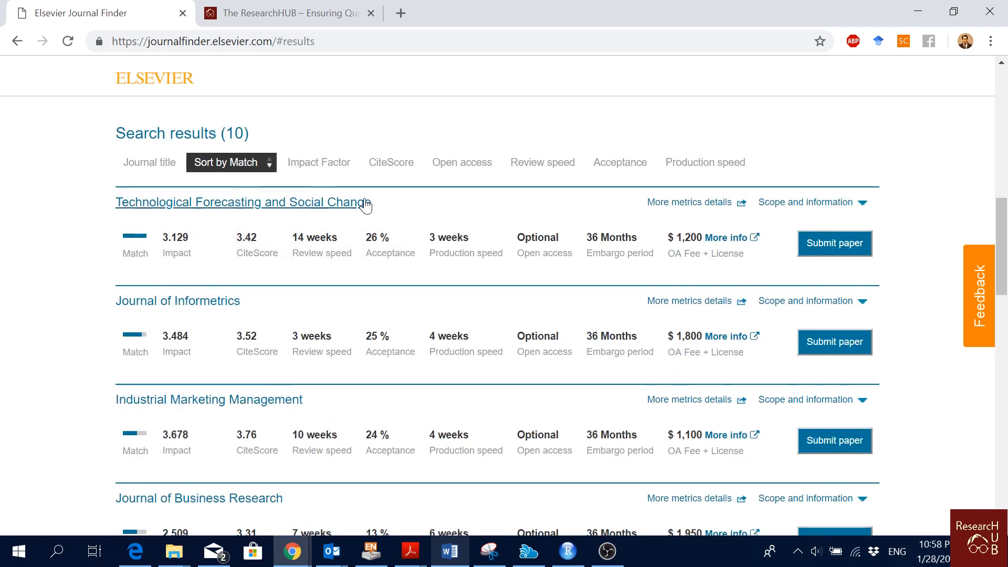
{"action": "scroll", "scroll_direction": "down", "scroll_amount": 3}
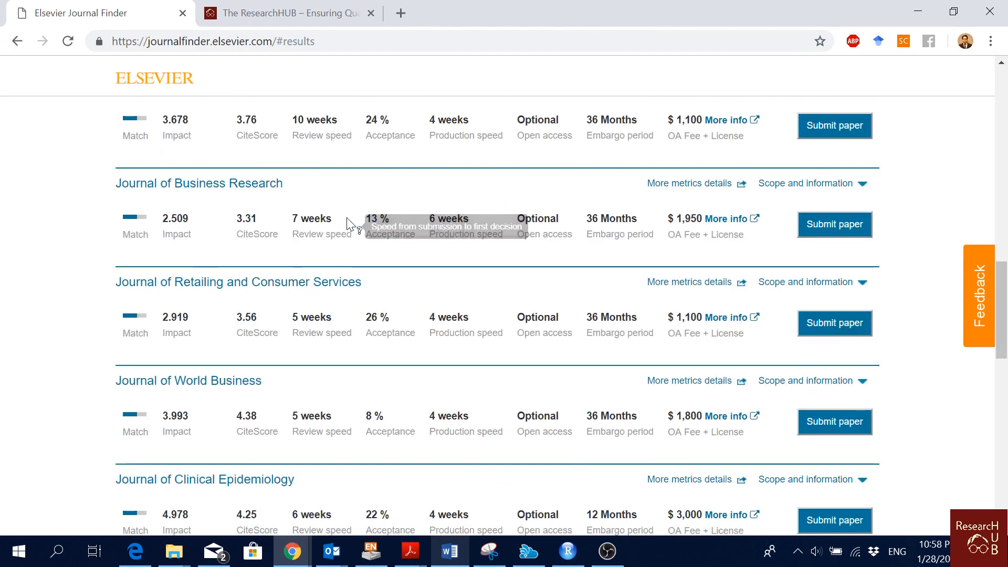
{"action": "scroll", "scroll_direction": "down", "scroll_amount": 3}
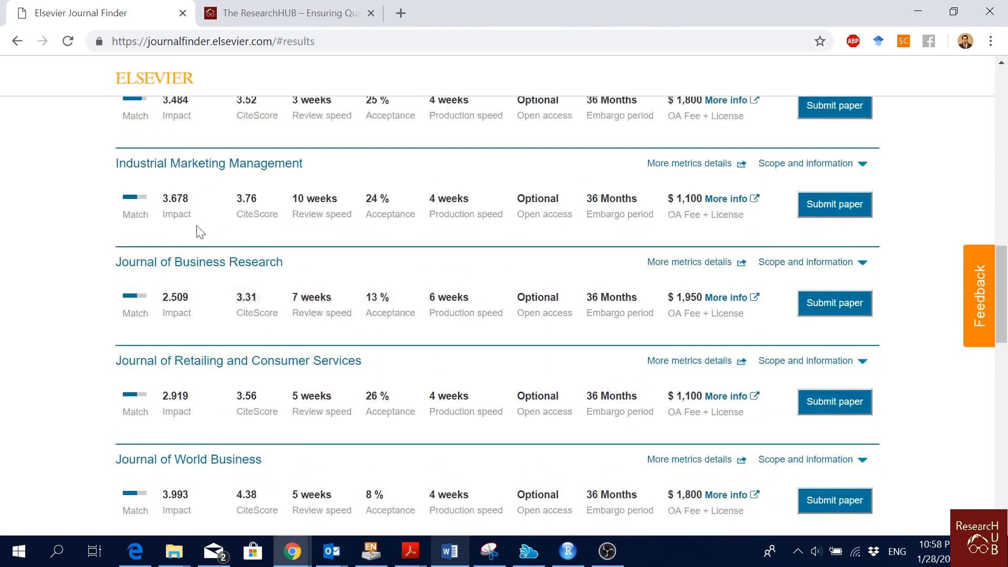
{"action": "scroll", "scroll_direction": "up", "scroll_amount": 3}
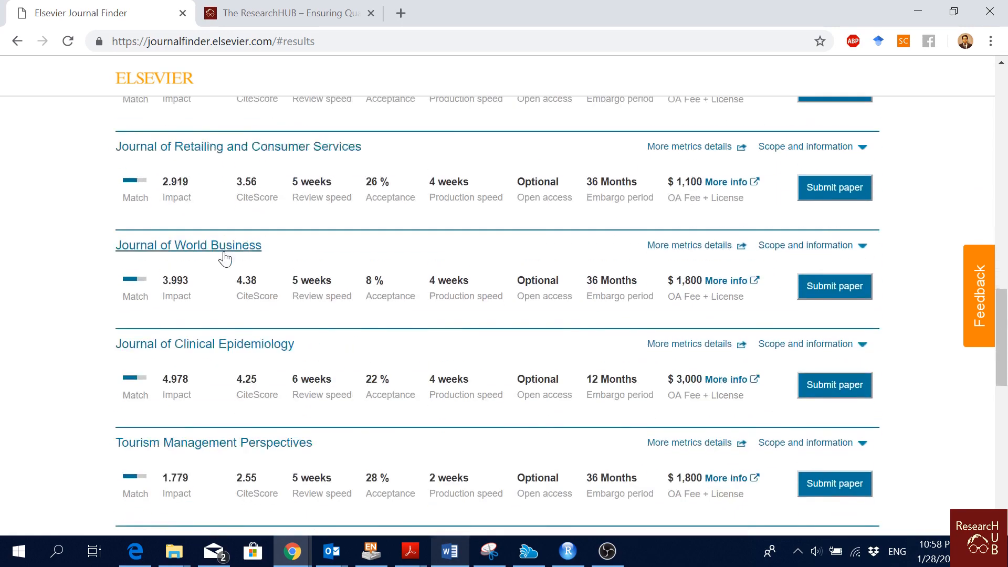
{"action": "scroll", "scroll_direction": "down", "scroll_amount": 3}
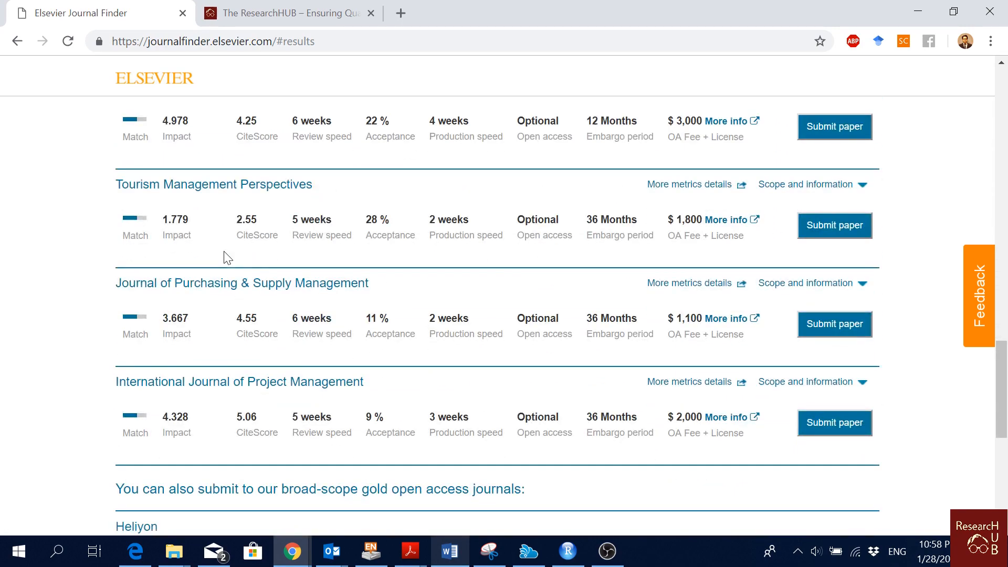
{"action": "mouse_move", "coordinate": [217, 290]}
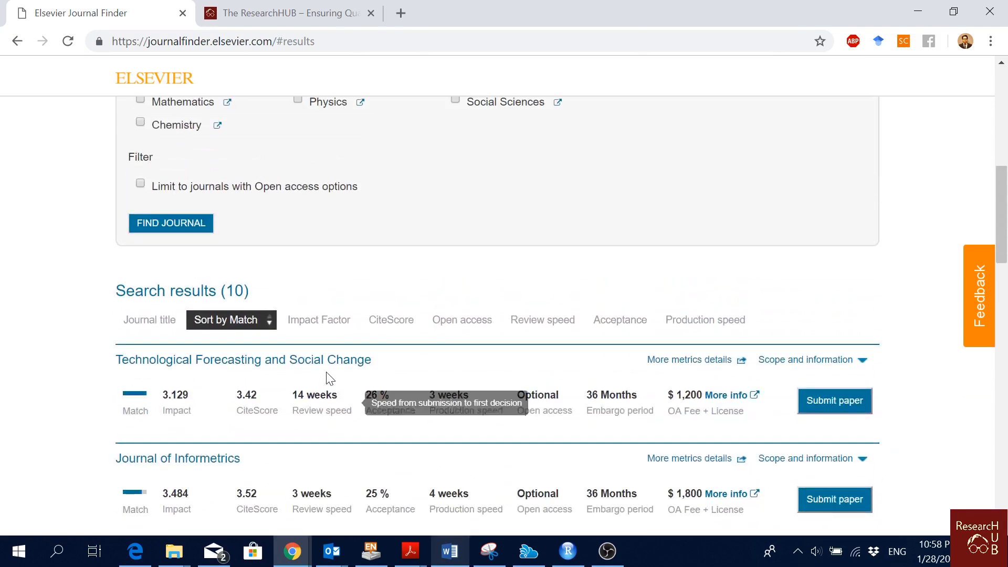
{"action": "scroll", "scroll_direction": "up", "scroll_amount": 3}
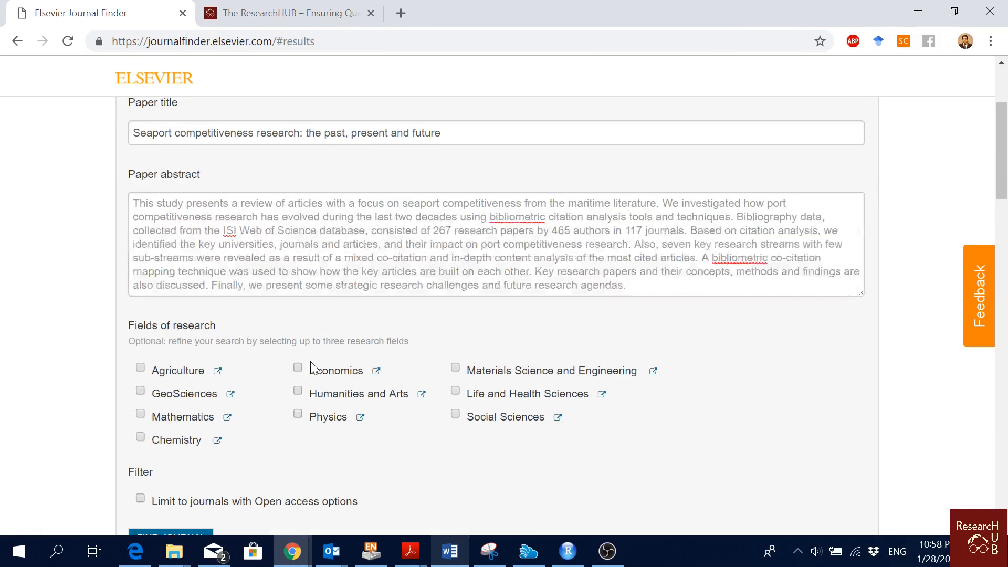
{"action": "scroll", "scroll_direction": "down", "scroll_amount": 3}
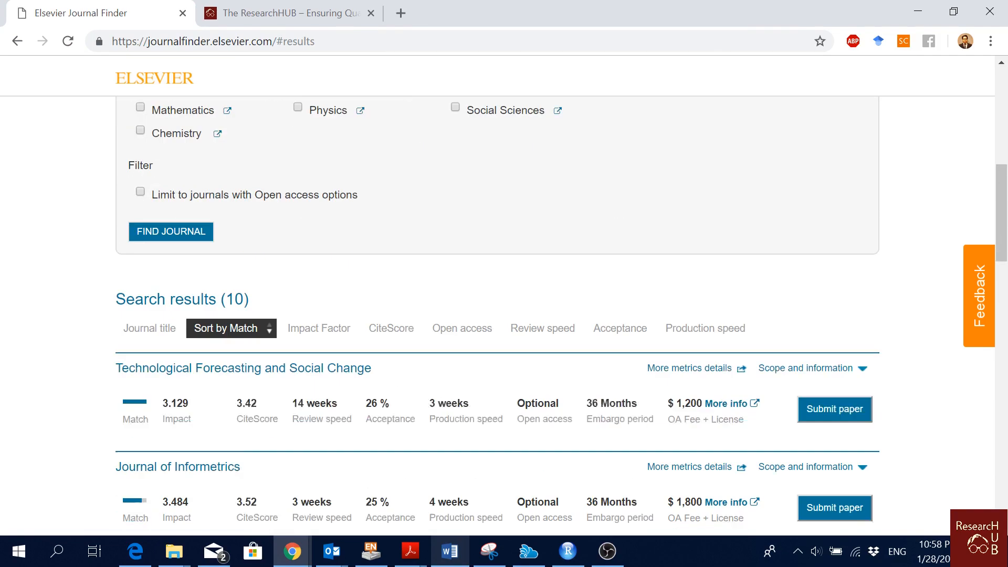
{"action": "scroll", "scroll_direction": "down", "scroll_amount": 3}
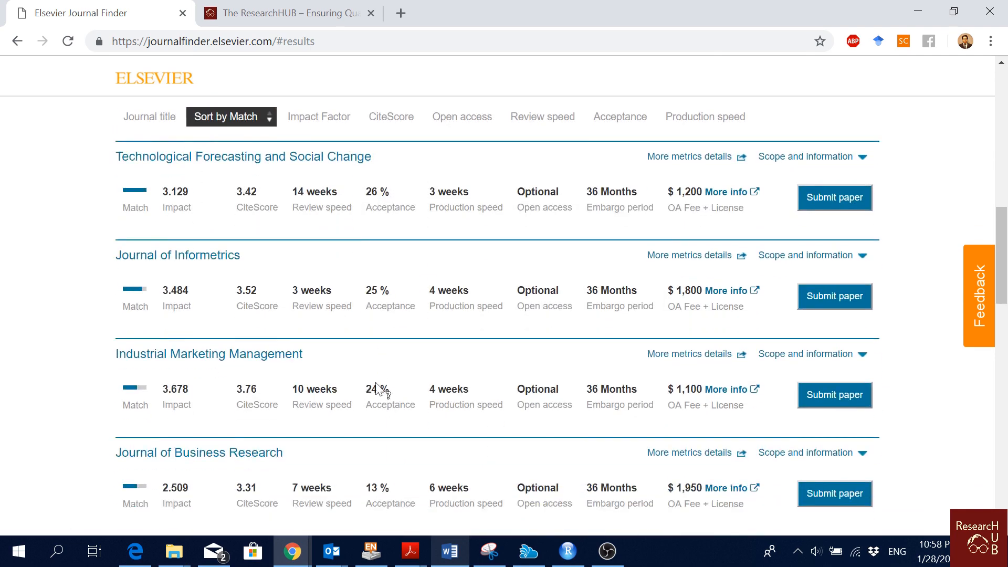
{"action": "scroll", "scroll_direction": "down", "scroll_amount": 3}
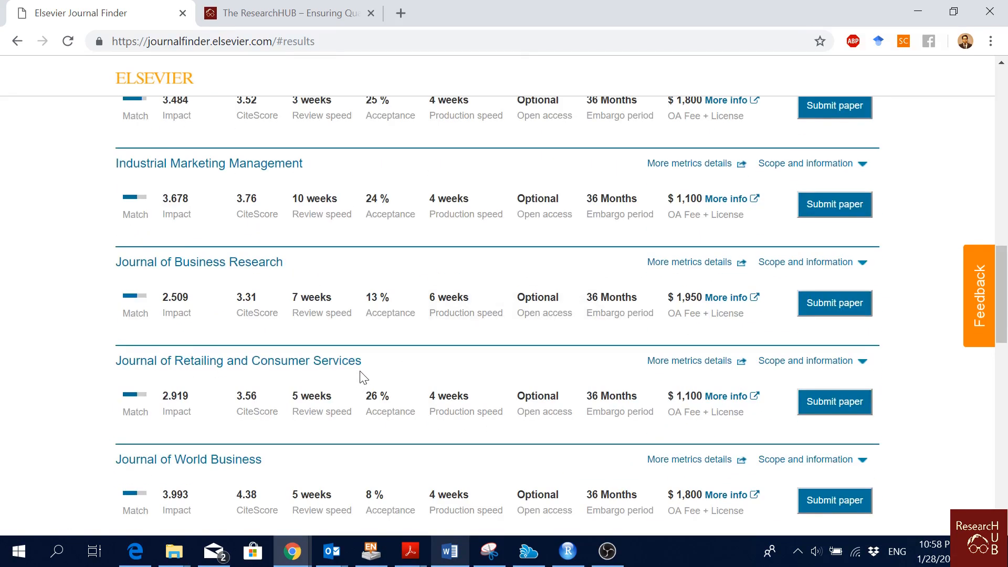
{"action": "mouse_move", "coordinate": [527, 492]}
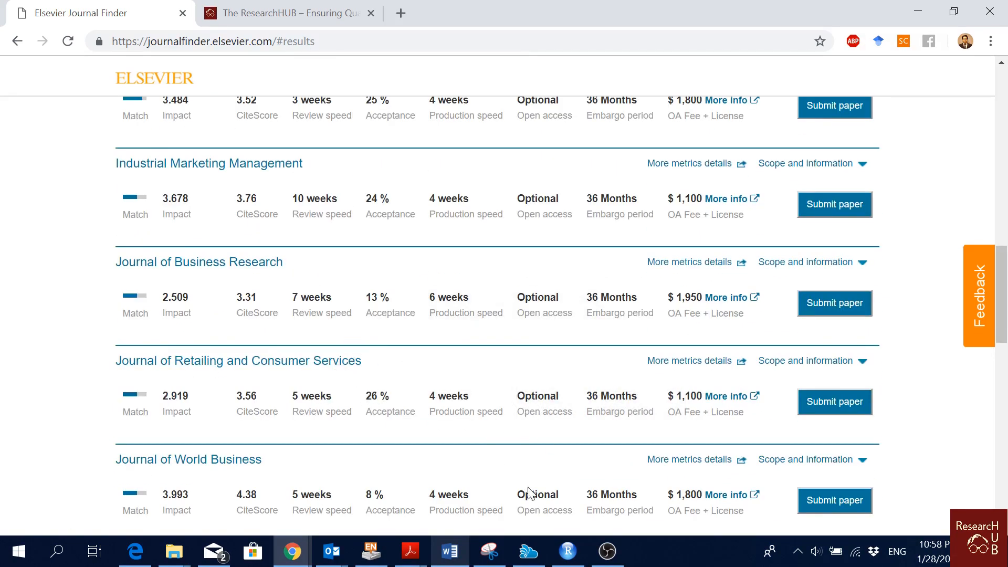
{"action": "mouse_move", "coordinate": [69, 252]}
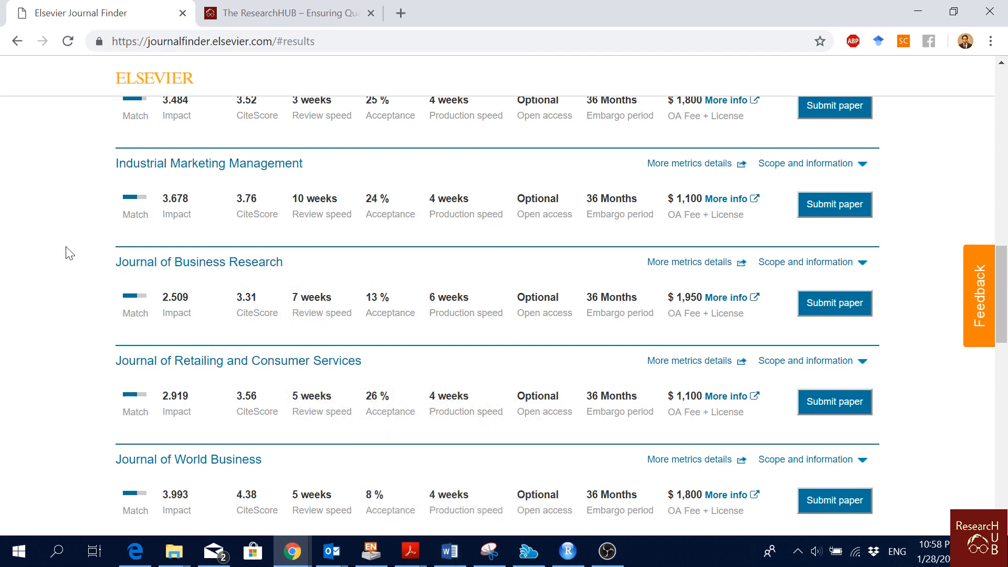
{"action": "mouse_move", "coordinate": [75, 249]}
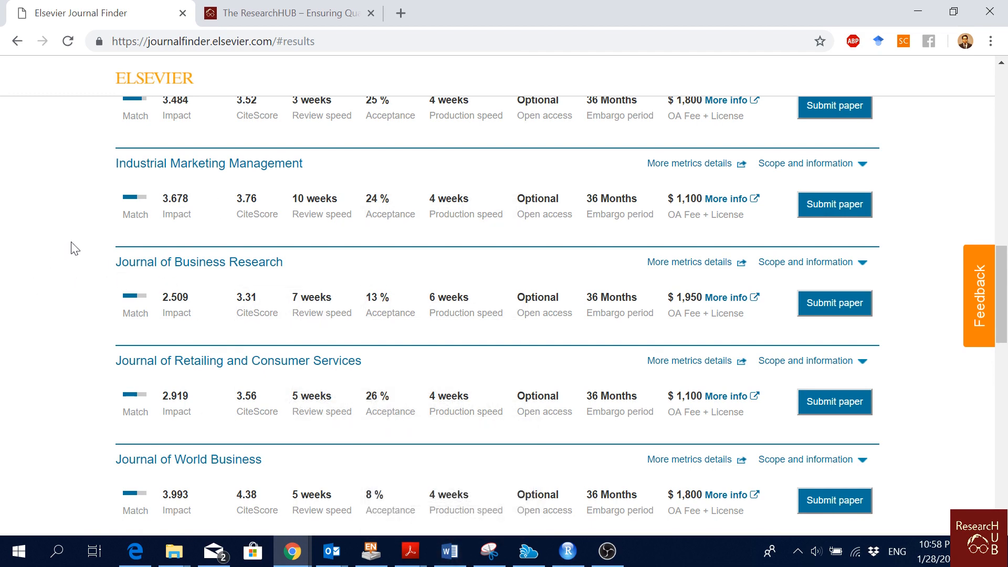
{"action": "scroll", "scroll_direction": "up", "scroll_amount": 3}
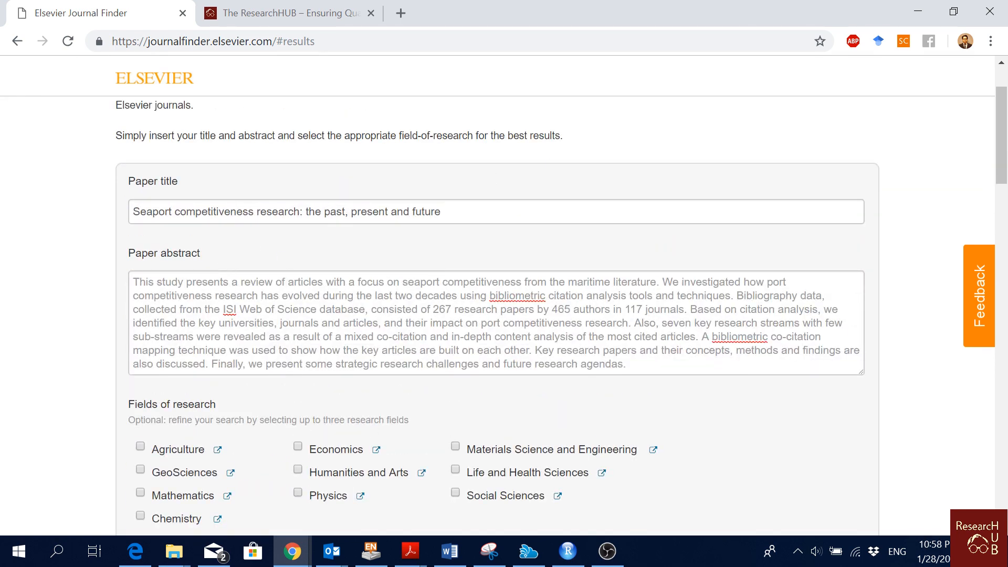
Copy the port infrastructure and seaborne trade paper's title and abstract from Word into the form
{"action": "scroll", "scroll_direction": "down", "scroll_amount": 3}
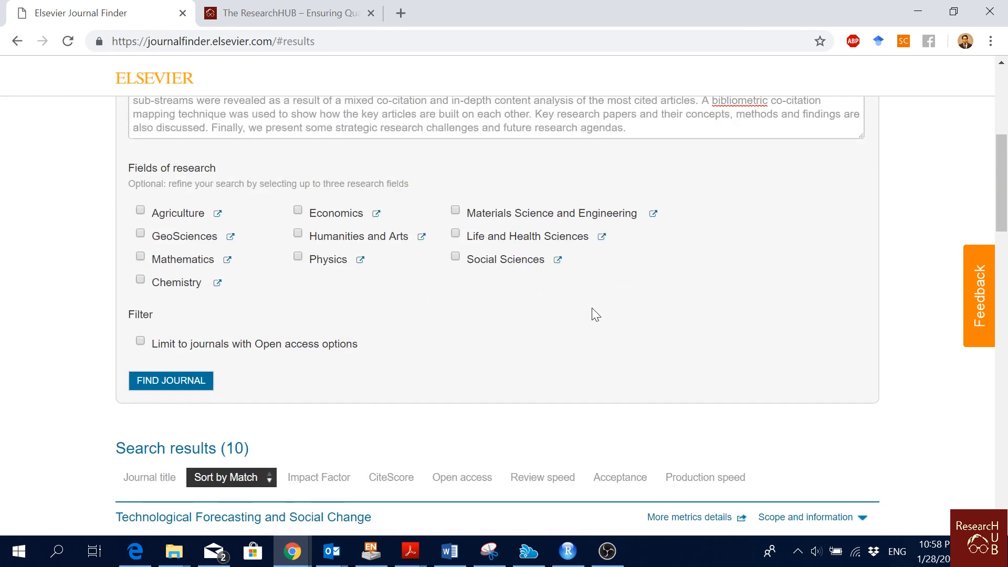
{"action": "mouse_move", "coordinate": [478, 435]}
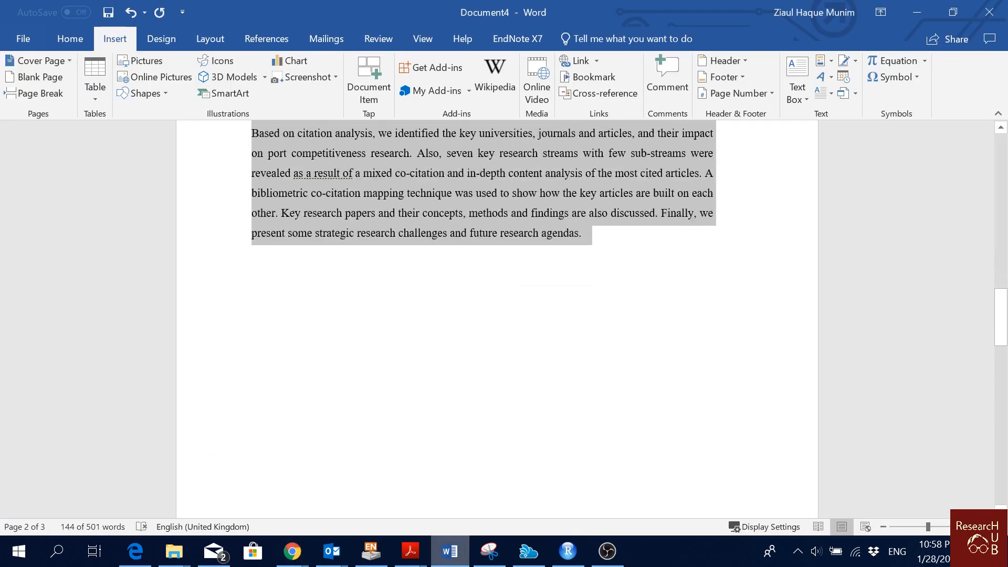
{"action": "scroll", "scroll_direction": "down", "scroll_amount": 3}
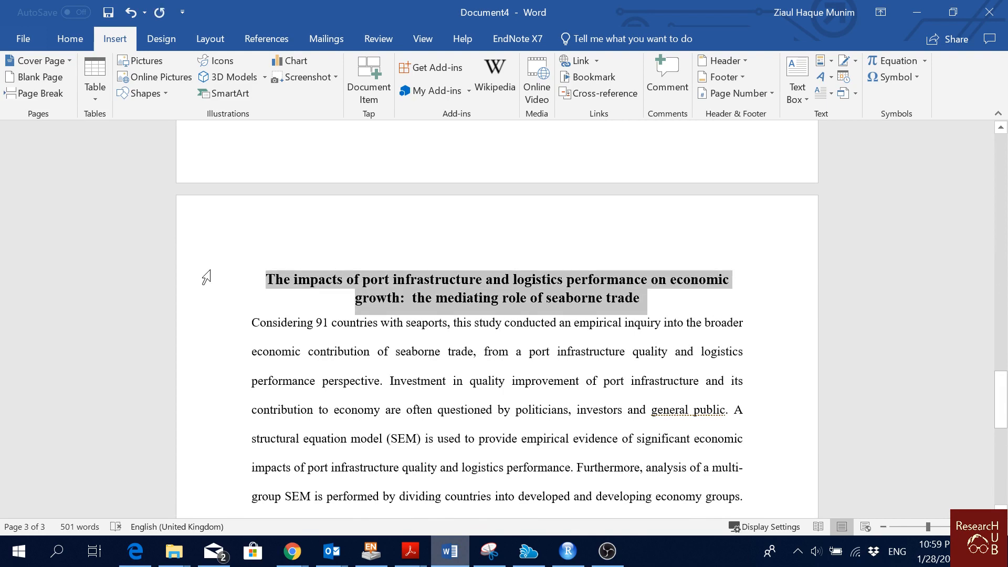
{"action": "left_click", "coordinate": [291, 550]}
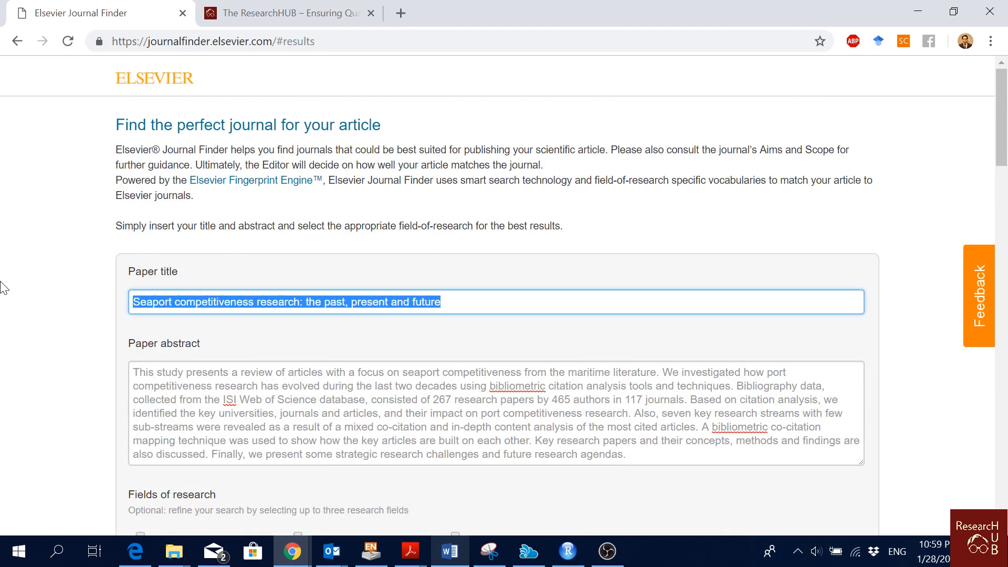
{"action": "left_click", "coordinate": [449, 551]}
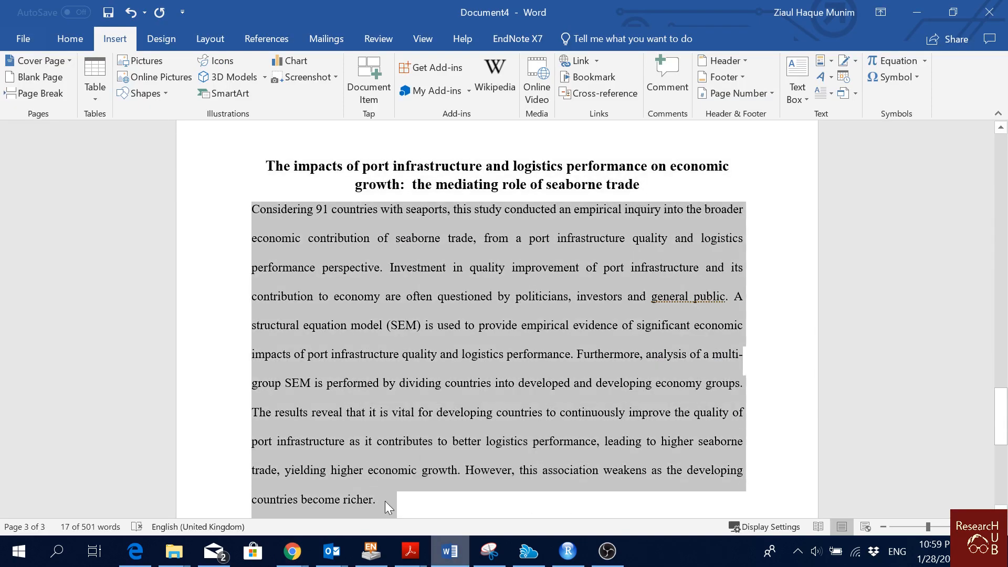
{"action": "left_click", "coordinate": [290, 551]}
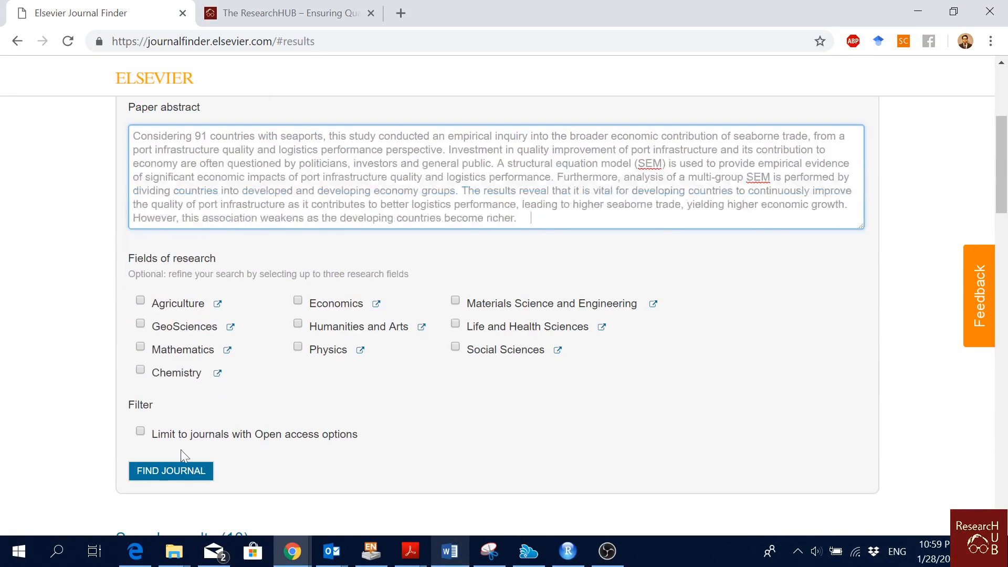
Search for the seaborne trade paper and browse ten results led by Transport Policy
{"action": "left_click", "coordinate": [170, 470]}
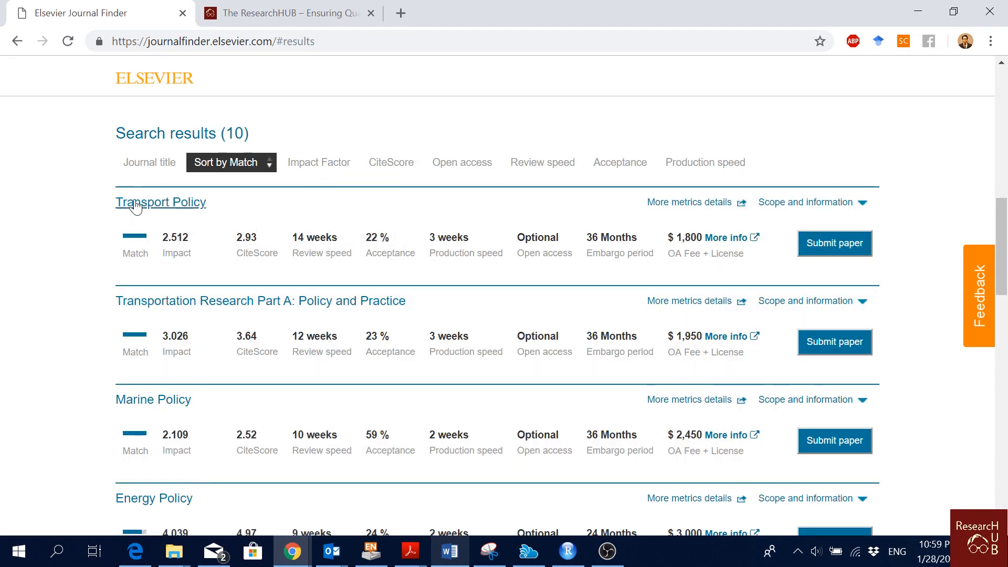
{"action": "mouse_move", "coordinate": [177, 208]}
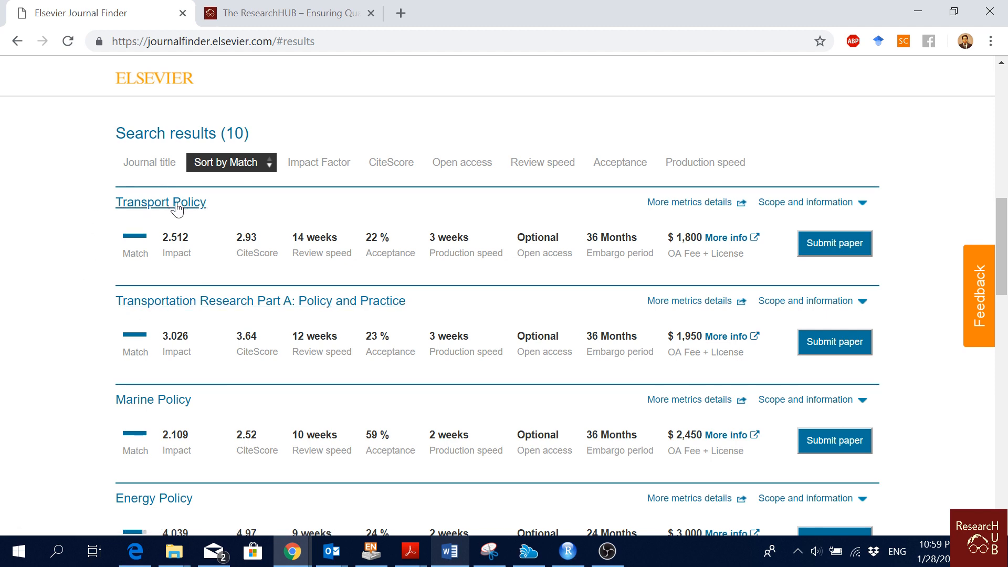
{"action": "scroll", "scroll_direction": "down", "scroll_amount": 3}
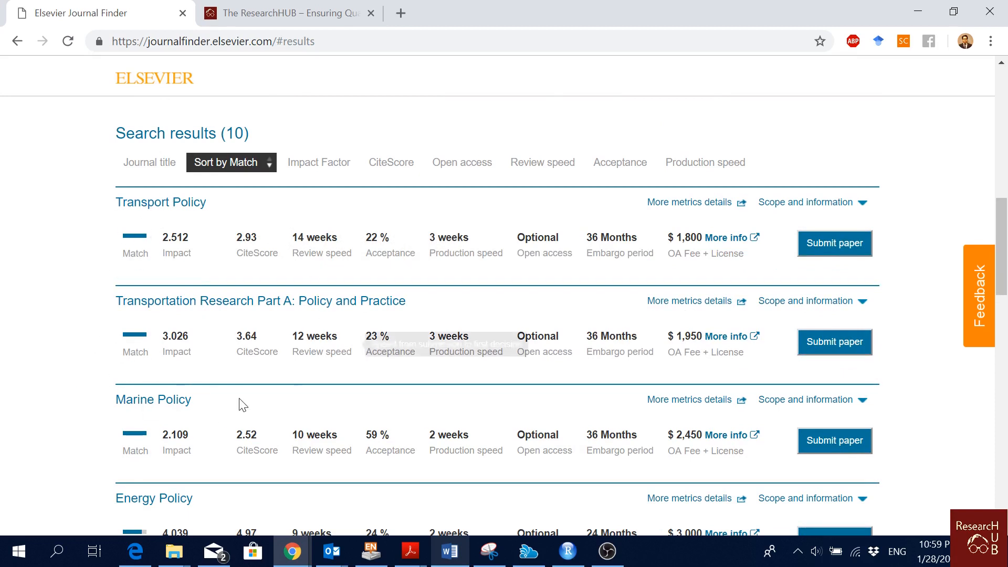
{"action": "mouse_move", "coordinate": [246, 336]}
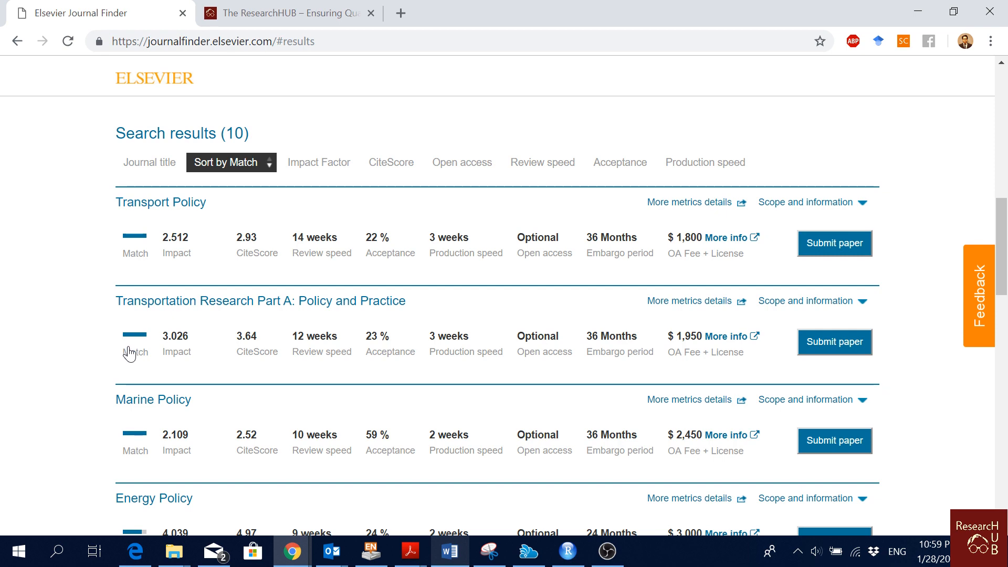
{"action": "mouse_move", "coordinate": [160, 202]}
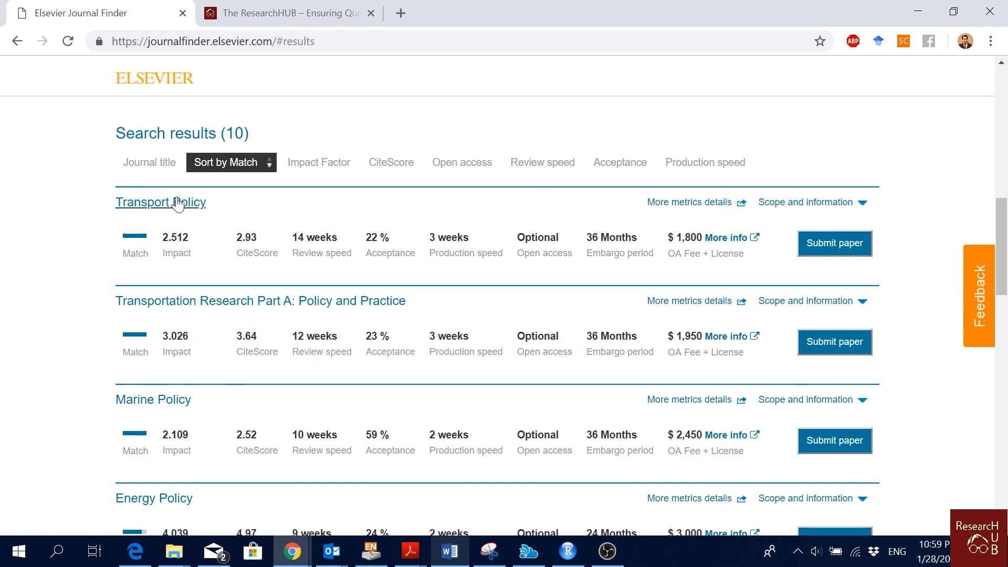
{"action": "scroll", "scroll_direction": "down", "scroll_amount": 3}
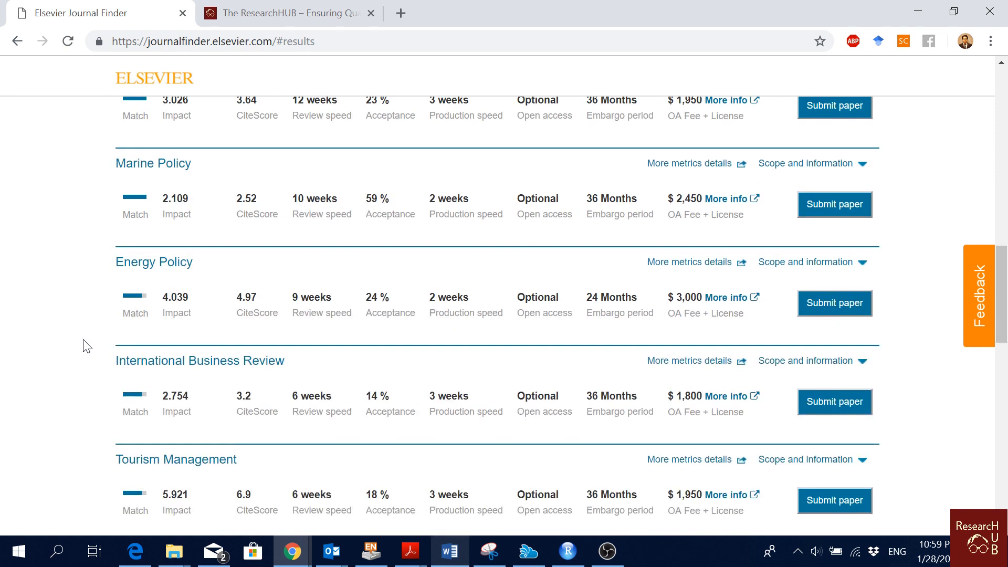
{"action": "scroll", "scroll_direction": "down", "scroll_amount": 3}
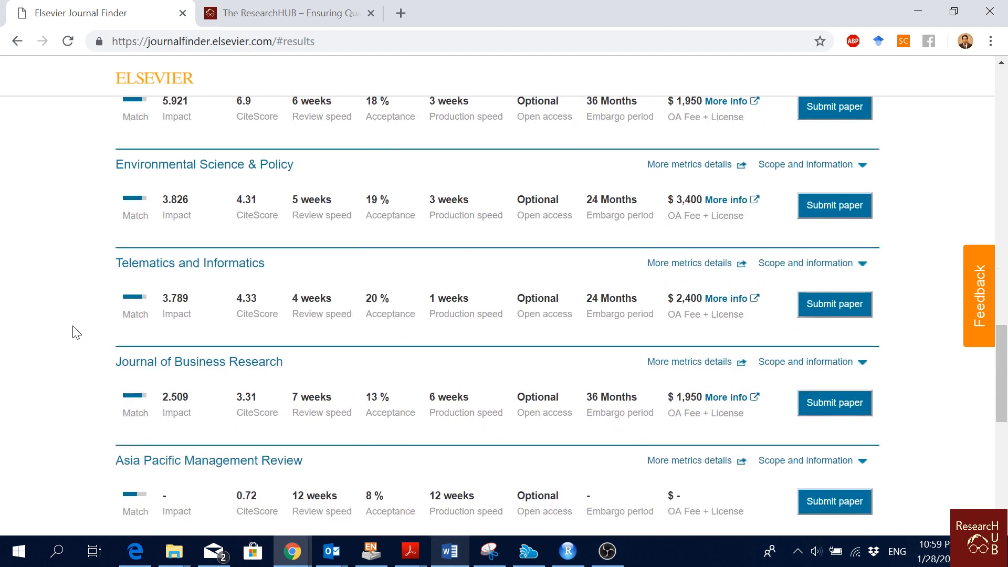
{"action": "scroll", "scroll_direction": "down", "scroll_amount": 3}
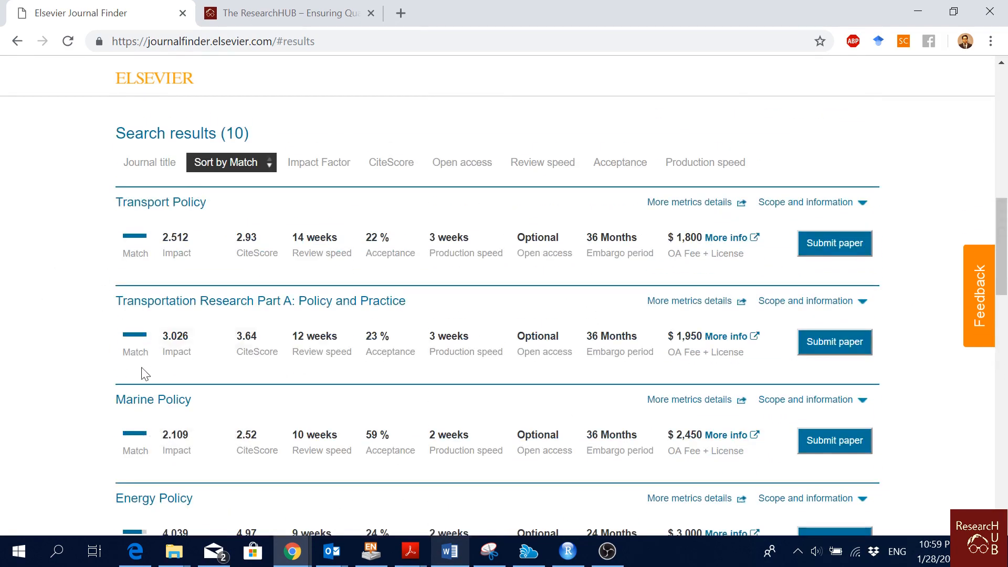
{"action": "mouse_move", "coordinate": [51, 334]}
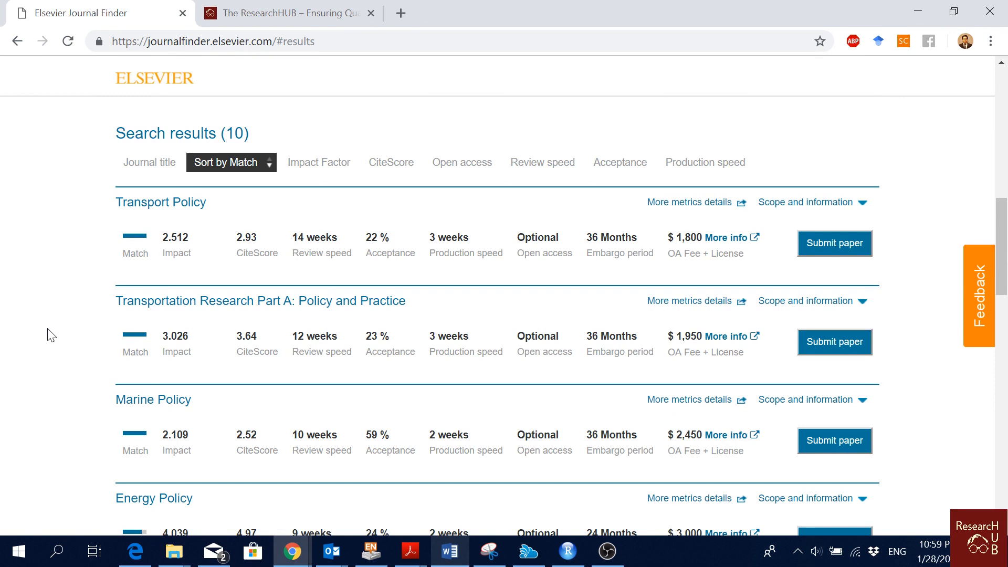
{"action": "mouse_move", "coordinate": [157, 224]}
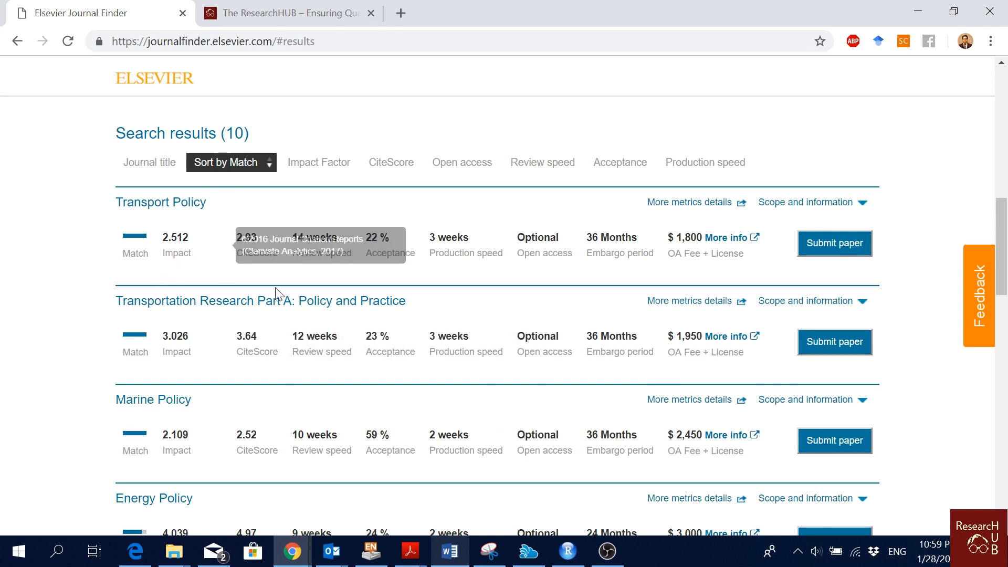
{"action": "mouse_move", "coordinate": [341, 272]}
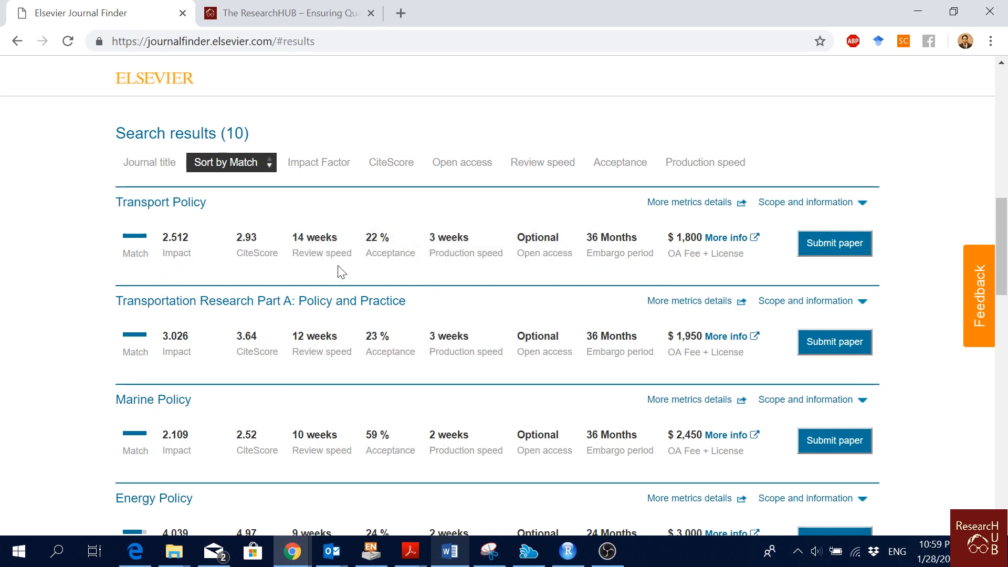
{"action": "mouse_move", "coordinate": [322, 252]}
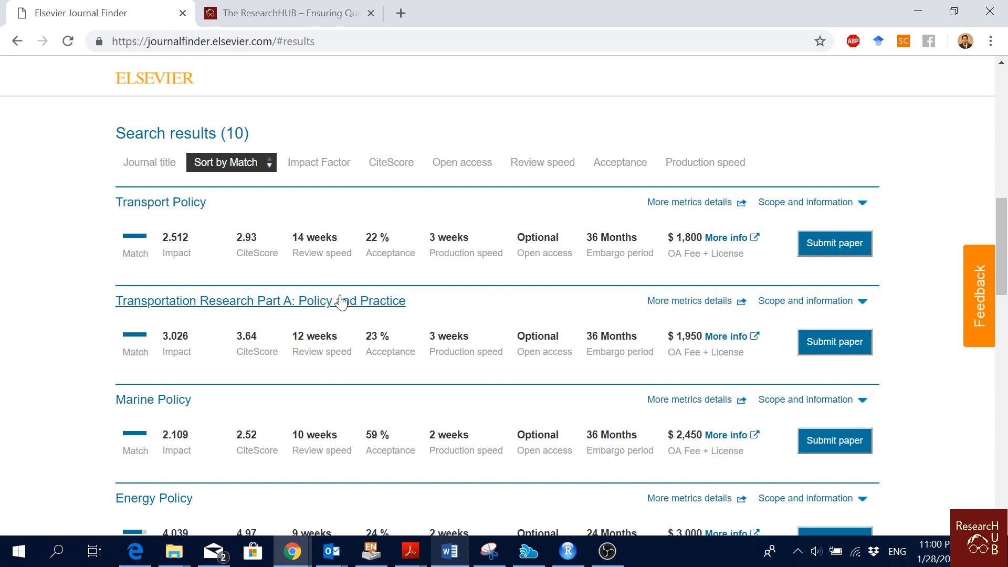
{"action": "scroll", "scroll_direction": "down", "scroll_amount": 3}
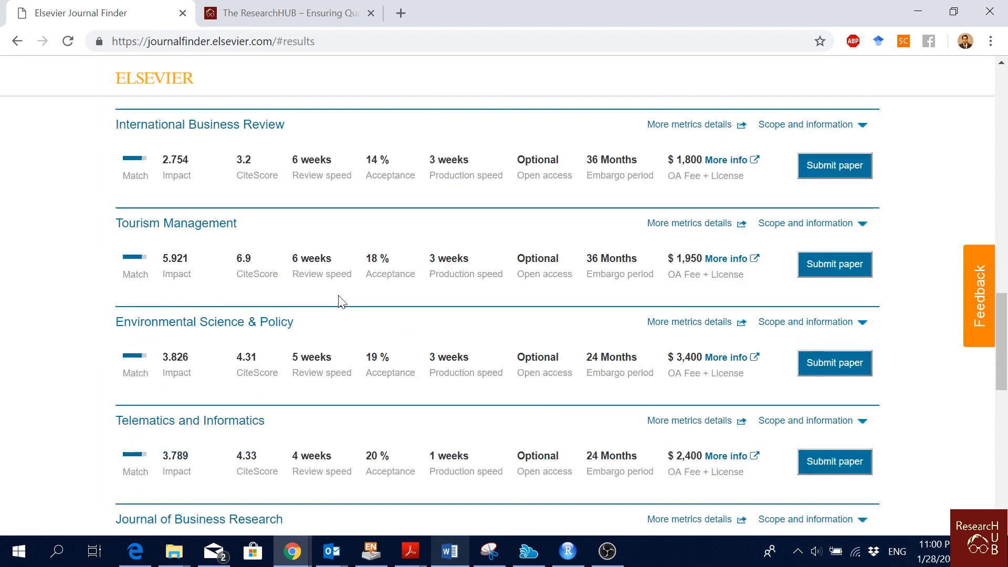
{"action": "scroll", "scroll_direction": "down", "scroll_amount": 3}
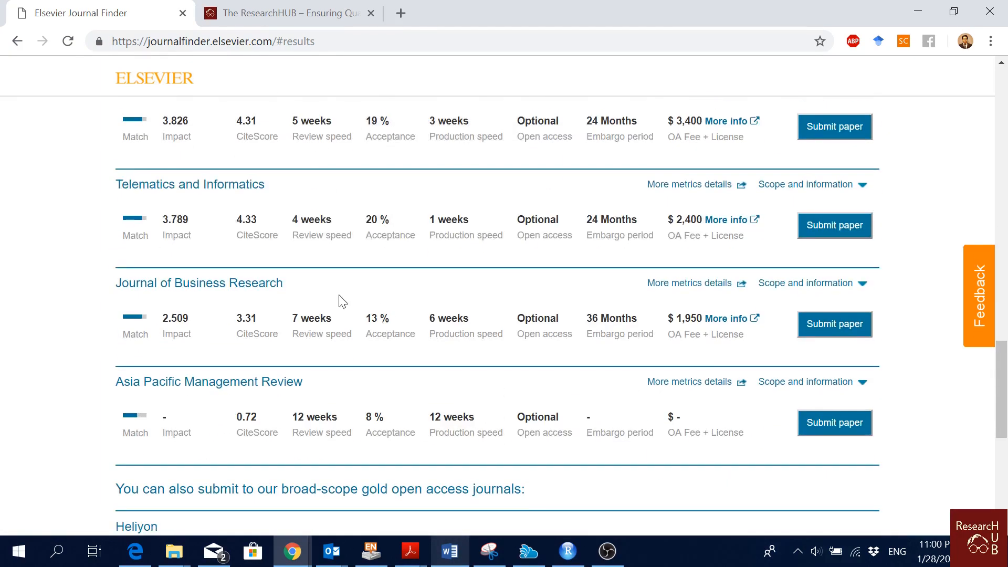
{"action": "mouse_move", "coordinate": [315, 243]}
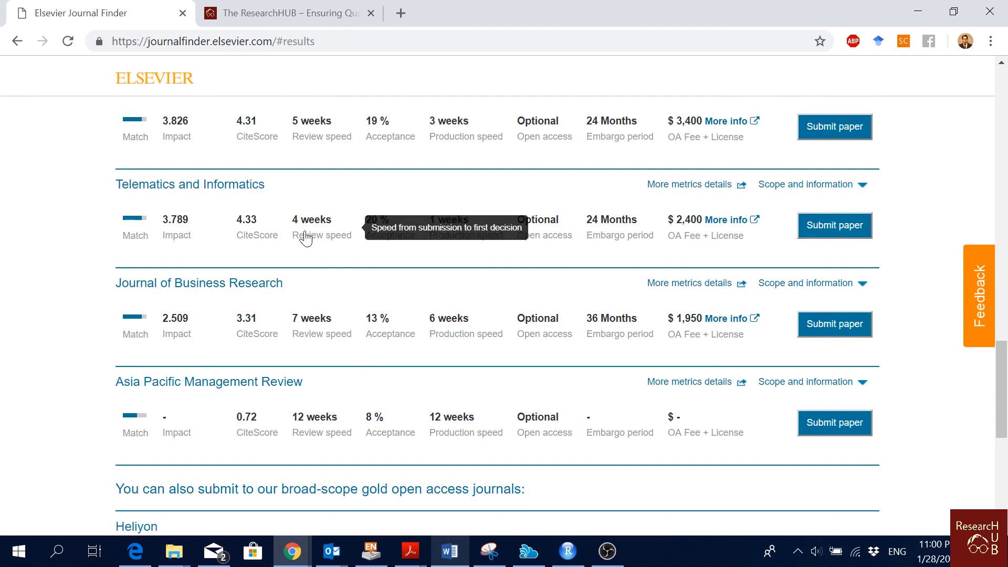
{"action": "scroll", "scroll_direction": "up", "scroll_amount": 3}
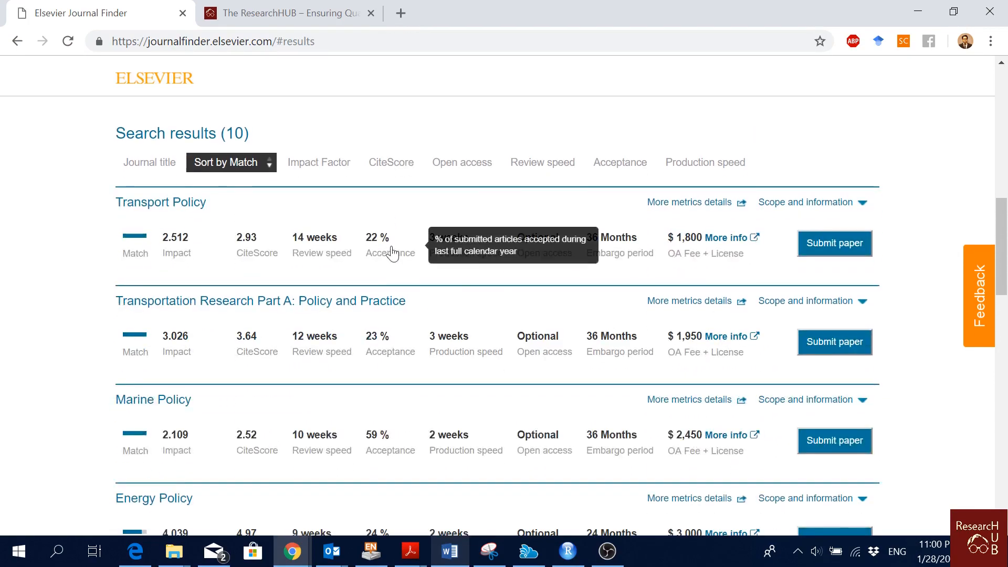
{"action": "scroll", "scroll_direction": "down", "scroll_amount": 3}
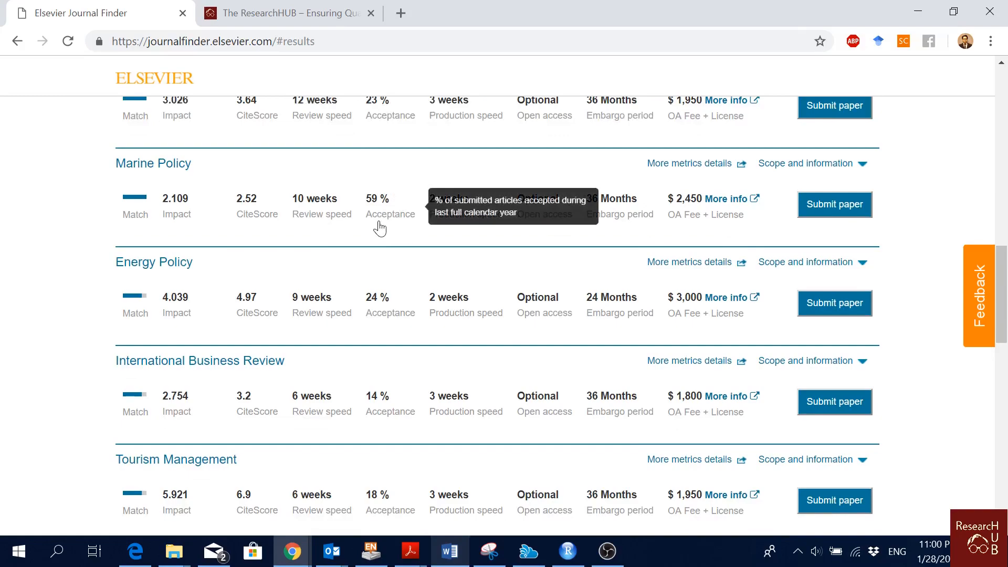
{"action": "scroll", "scroll_direction": "down", "scroll_amount": 3}
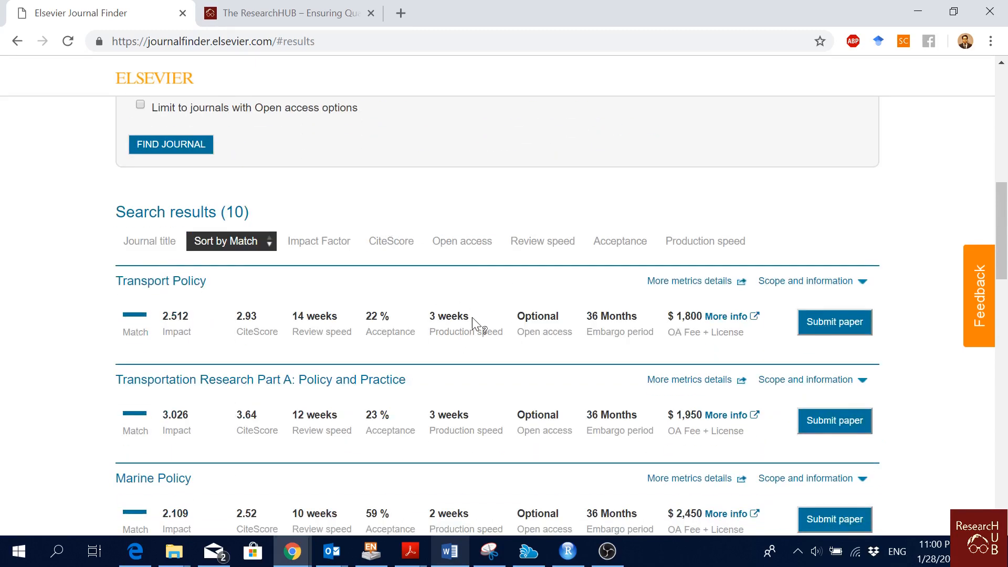
{"action": "mouse_move", "coordinate": [446, 332]}
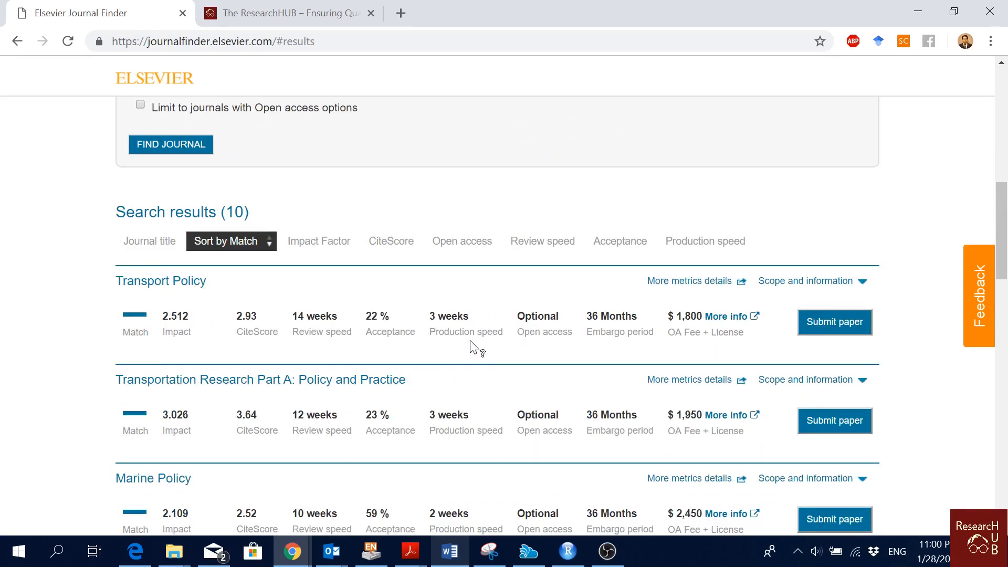
{"action": "mouse_move", "coordinate": [463, 334]}
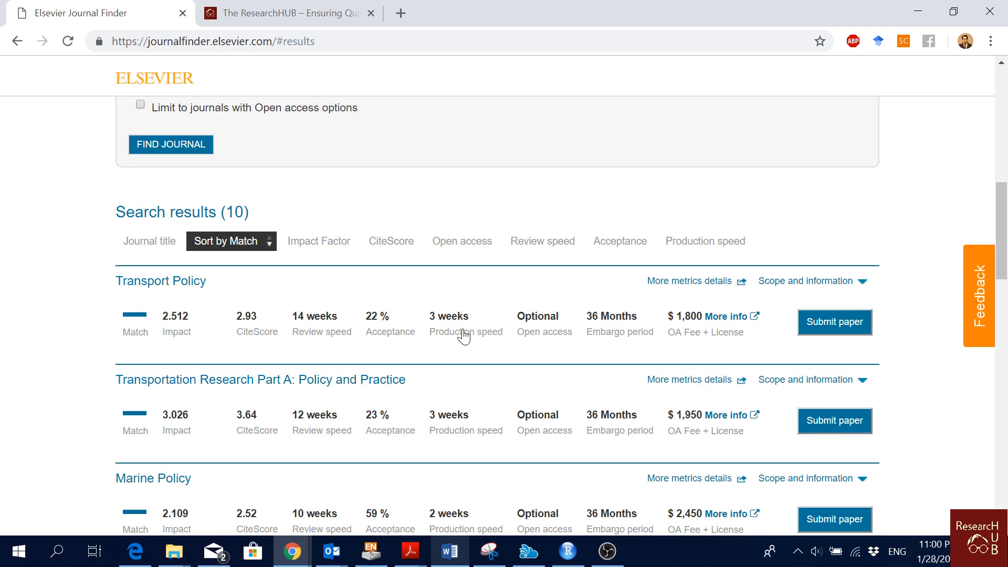
{"action": "scroll", "scroll_direction": "down", "scroll_amount": 3}
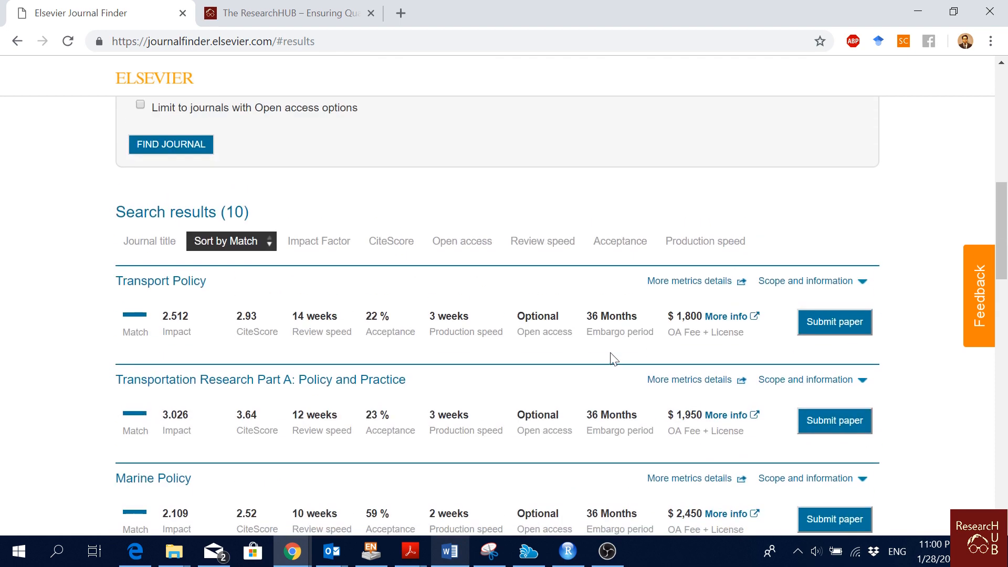
{"action": "scroll", "scroll_direction": "down", "scroll_amount": 3}
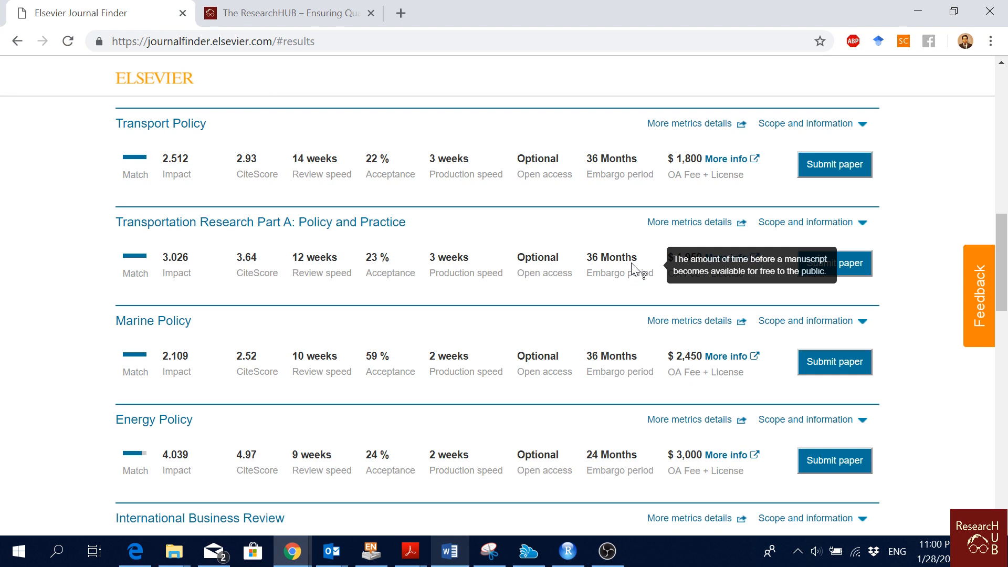
{"action": "mouse_move", "coordinate": [611, 156]}
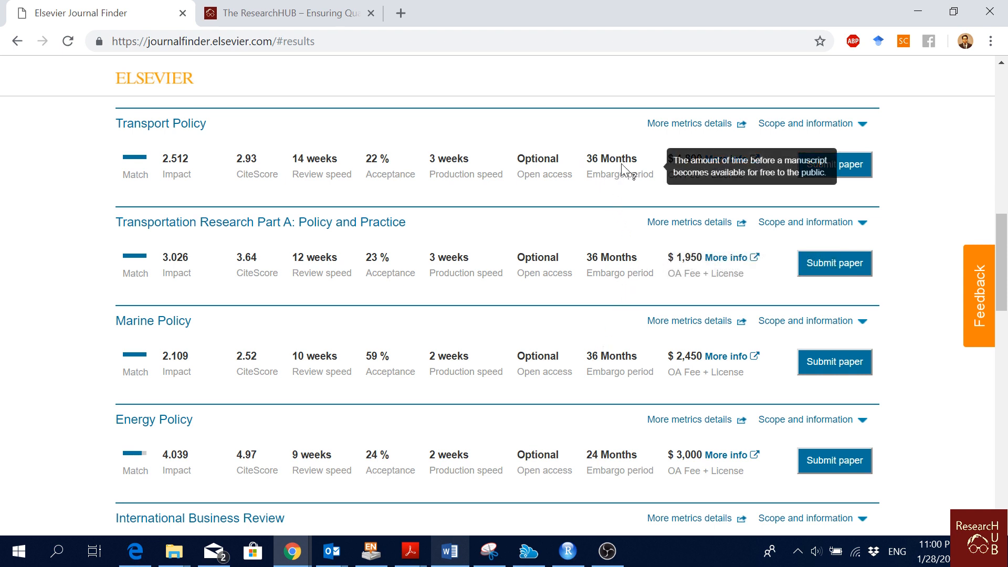
{"action": "mouse_move", "coordinate": [611, 277]}
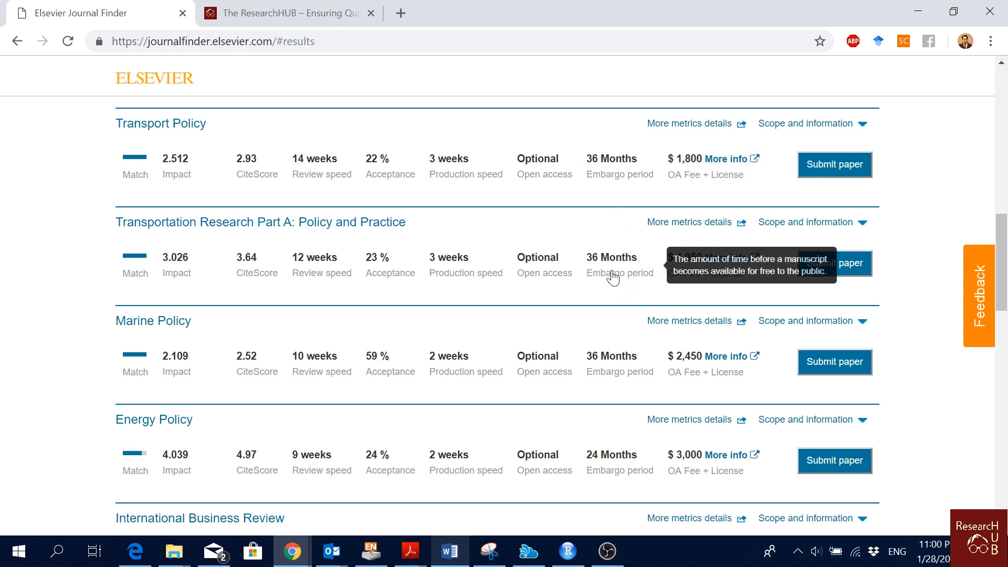
{"action": "scroll", "scroll_direction": "down", "scroll_amount": 3}
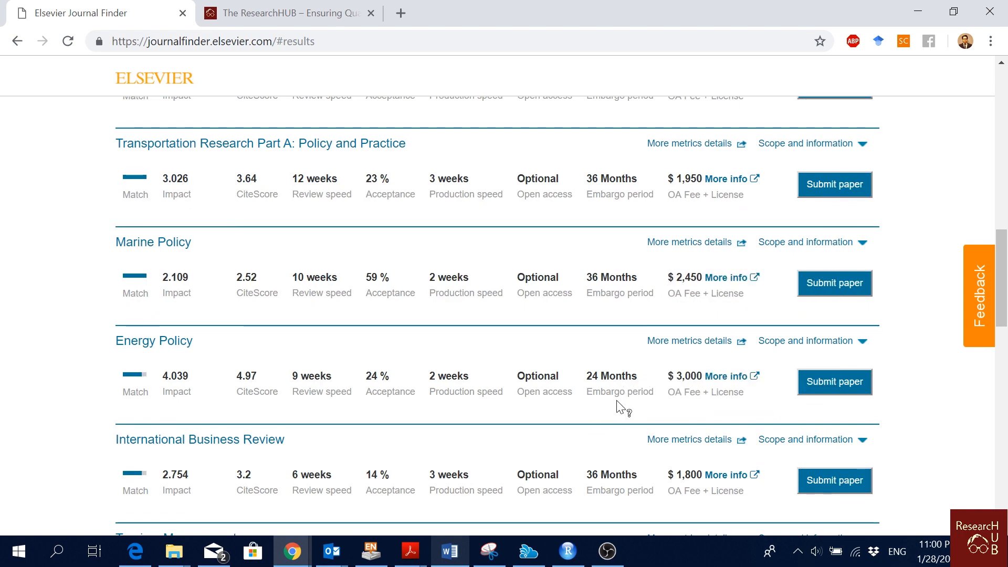
{"action": "scroll", "scroll_direction": "down", "scroll_amount": 3}
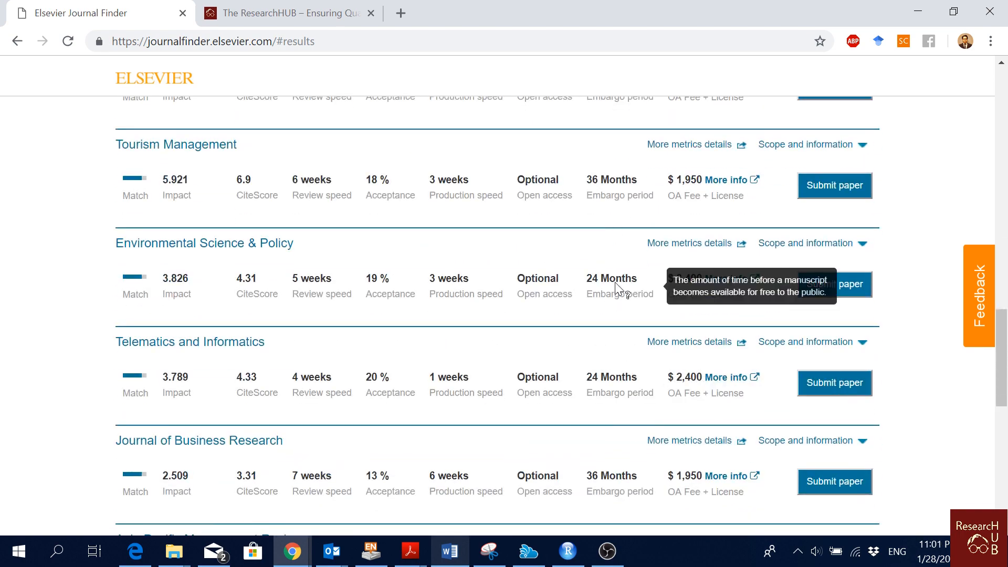
{"action": "scroll", "scroll_direction": "down", "scroll_amount": 3}
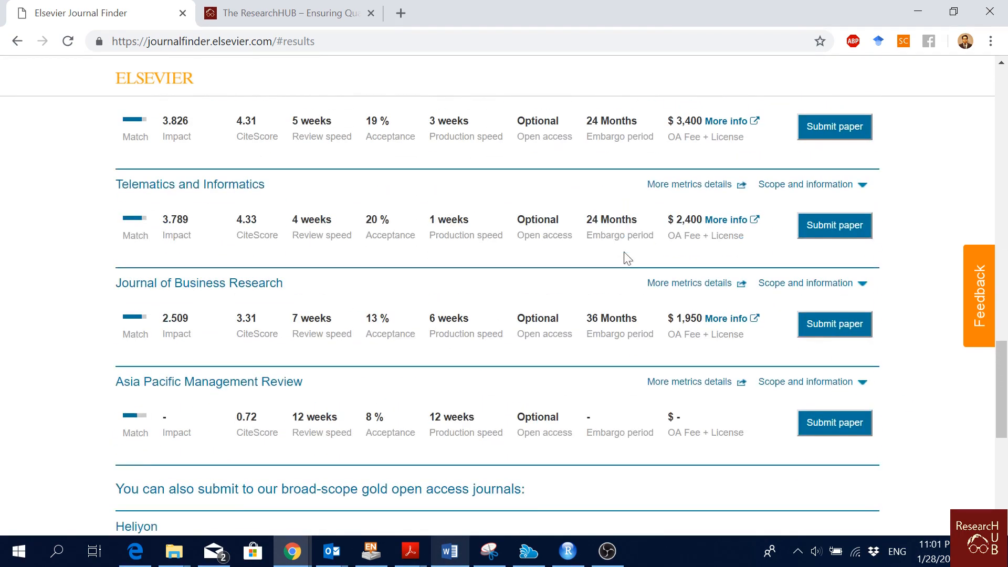
{"action": "mouse_move", "coordinate": [608, 340]}
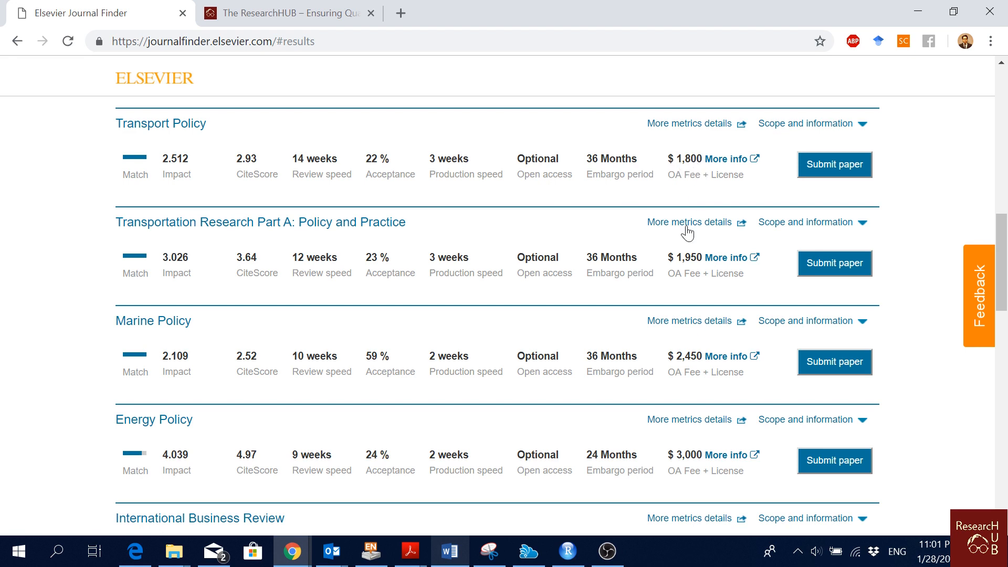
{"action": "mouse_move", "coordinate": [704, 372]}
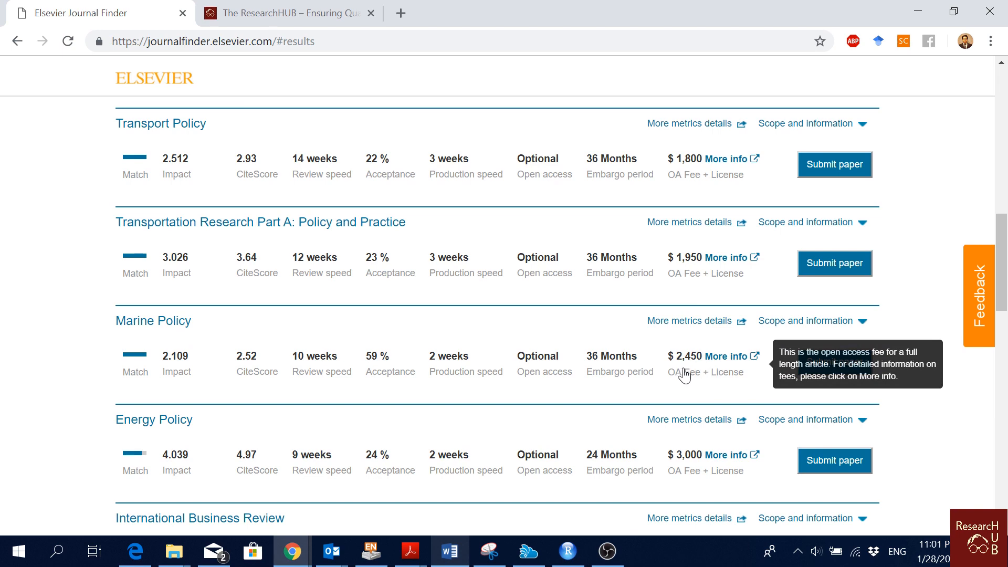
{"action": "mouse_move", "coordinate": [699, 350]}
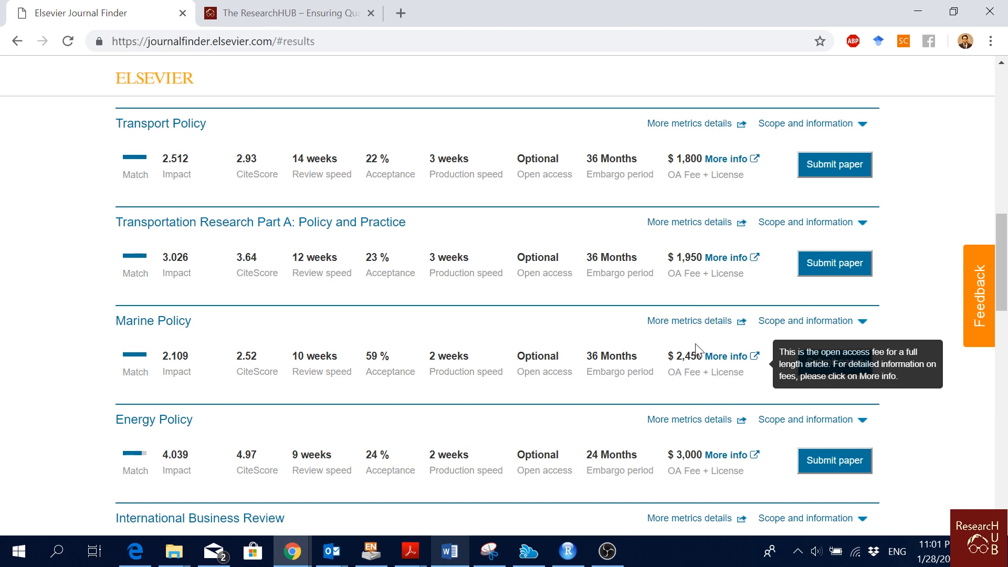
{"action": "scroll", "scroll_direction": "down", "scroll_amount": 3}
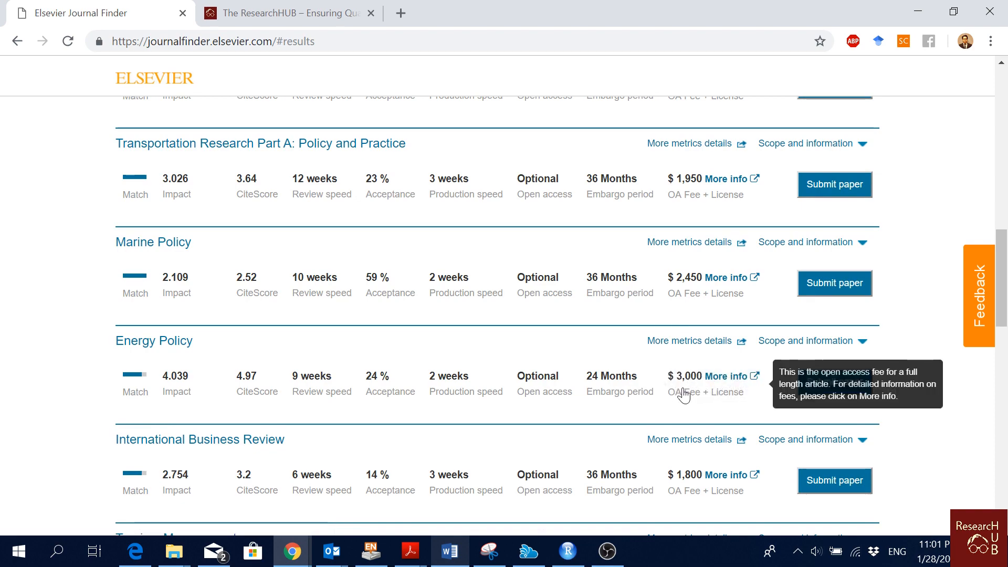
{"action": "scroll", "scroll_direction": "down", "scroll_amount": 3}
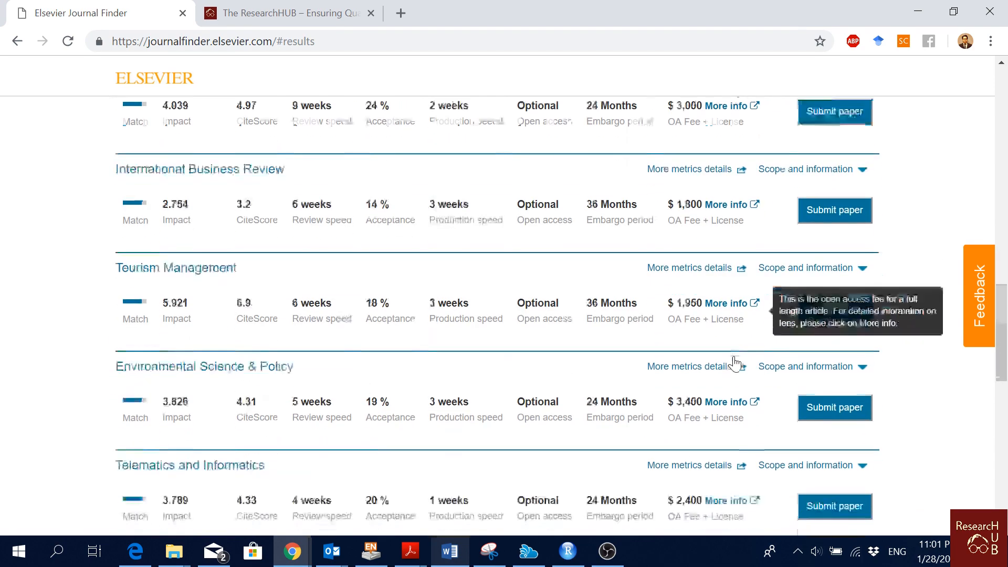
{"action": "scroll", "scroll_direction": "up", "scroll_amount": 3}
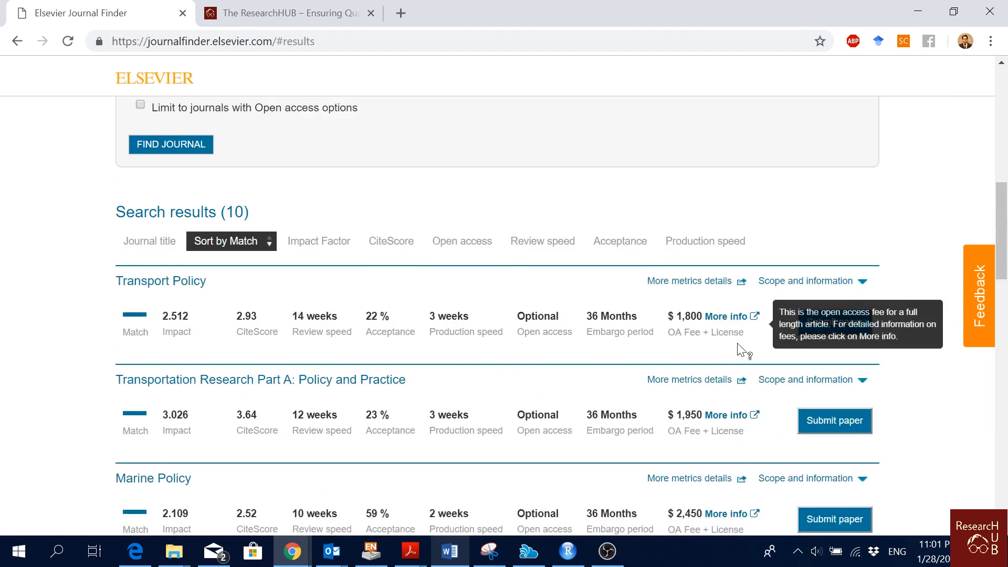
{"action": "mouse_move", "coordinate": [950, 280]}
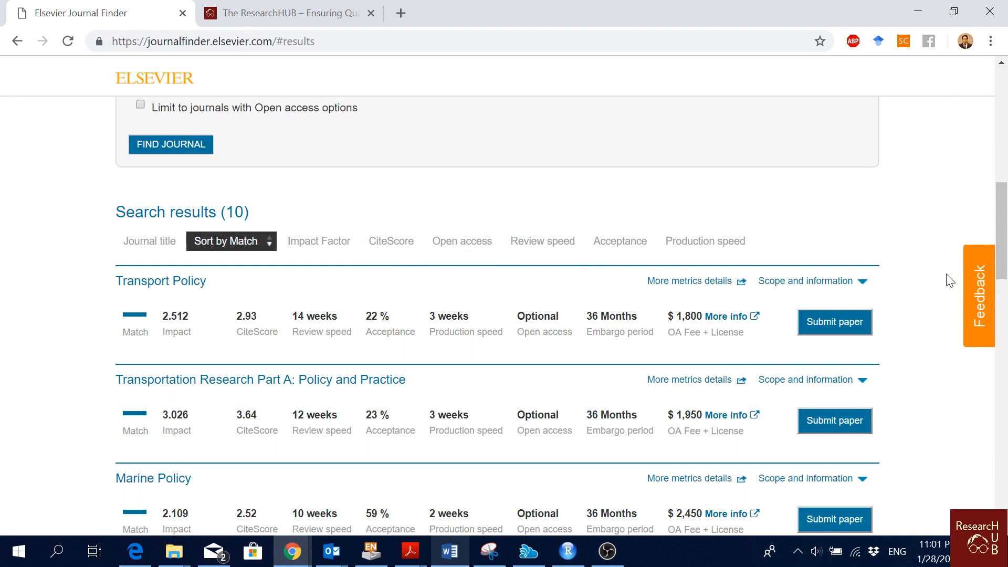
Scroll the results page, then move to The ResearchHUB homepage tab
{"action": "scroll", "scroll_direction": "down", "scroll_amount": 3}
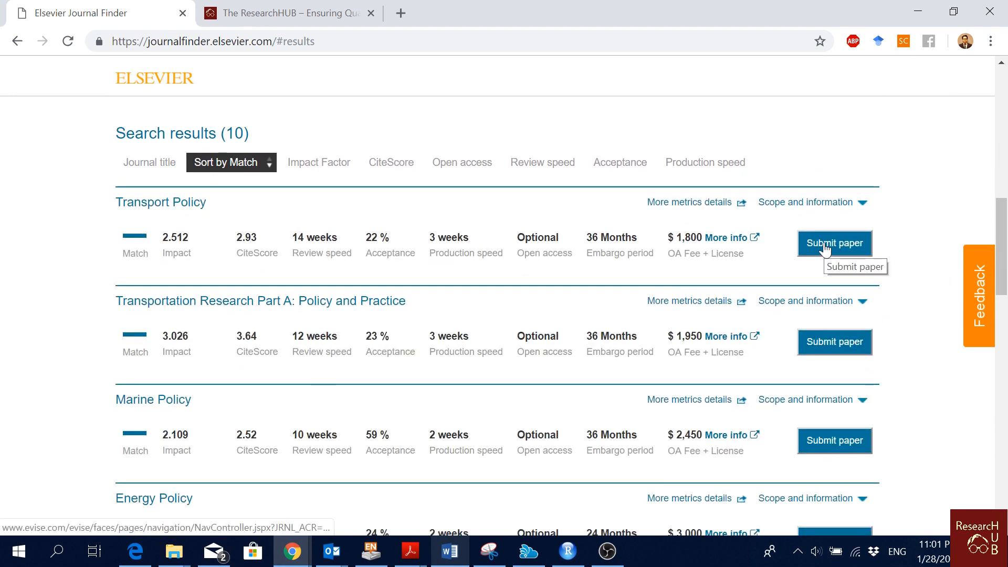
{"action": "mouse_move", "coordinate": [828, 297]}
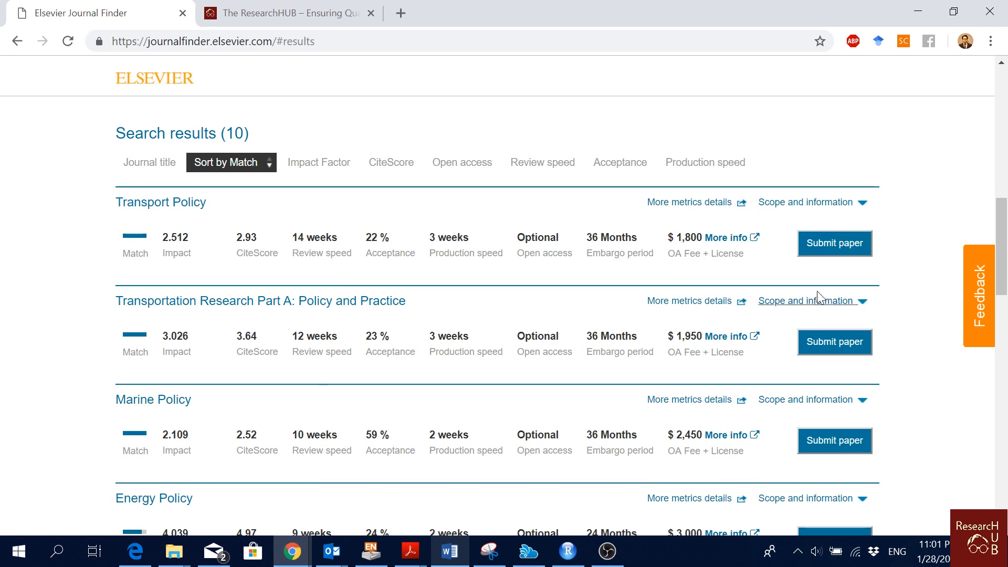
{"action": "left_click", "coordinate": [288, 12]}
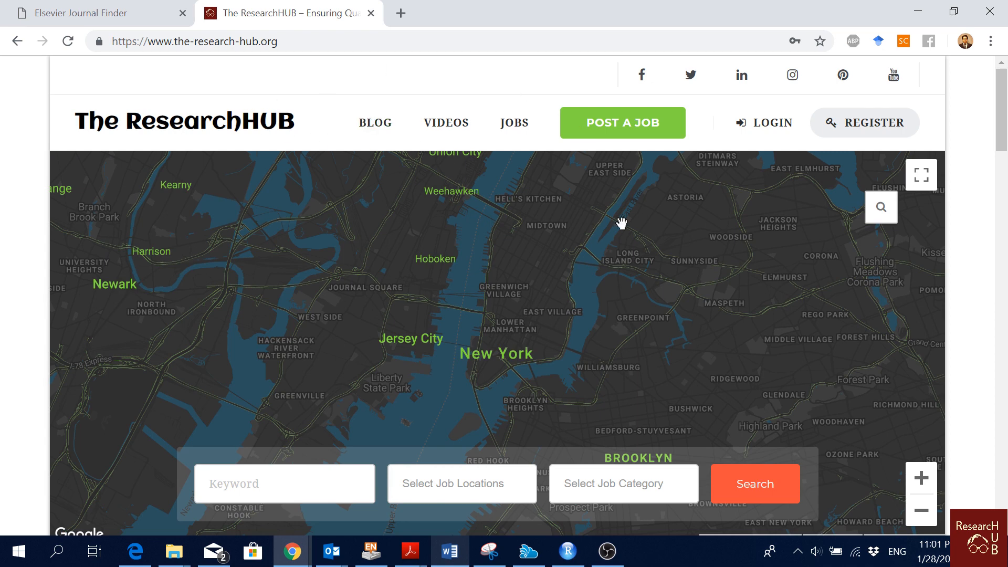
{"action": "mouse_move", "coordinate": [480, 263]}
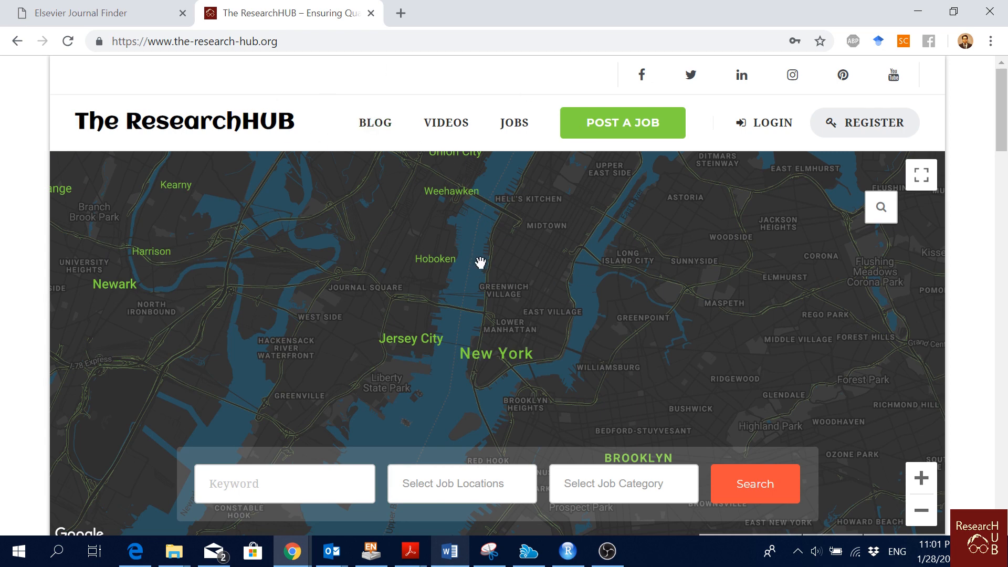
{"action": "mouse_move", "coordinate": [476, 273]}
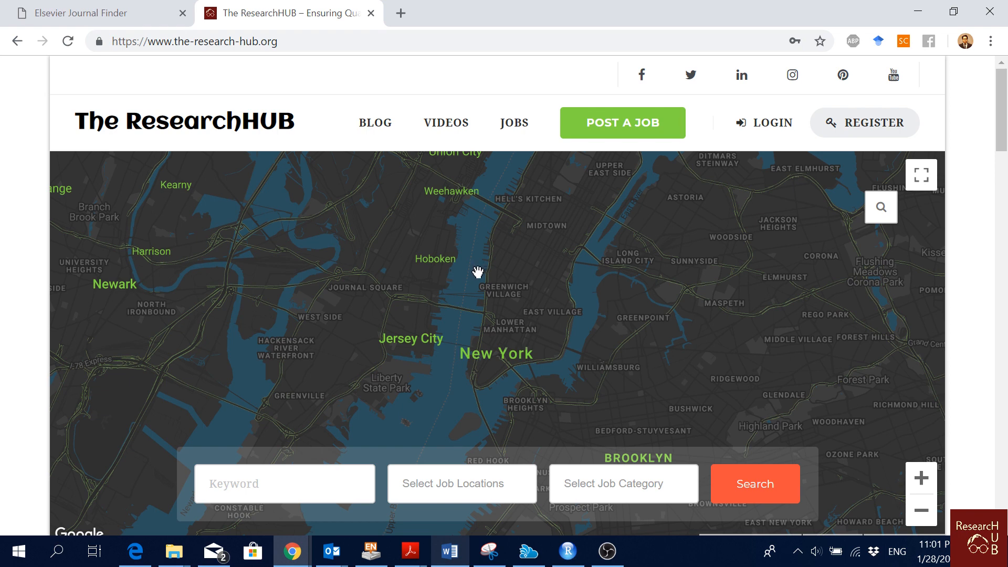
{"action": "mouse_move", "coordinate": [477, 266]}
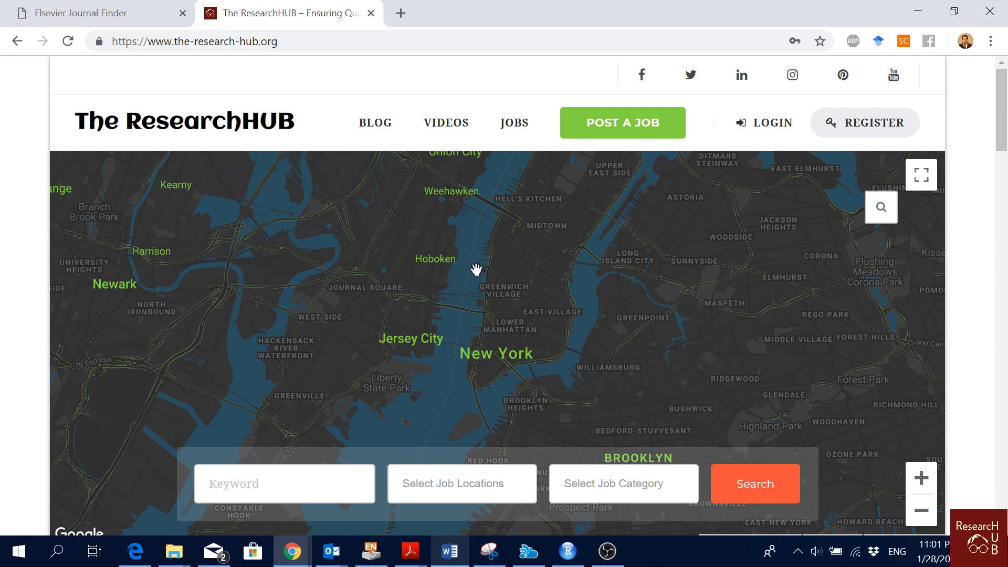
{"action": "mouse_move", "coordinate": [586, 448]}
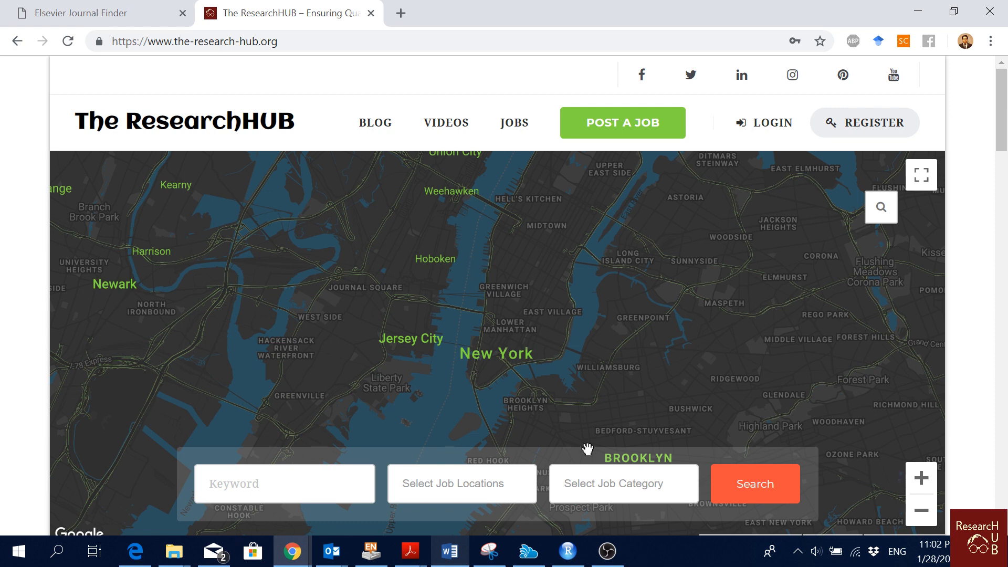